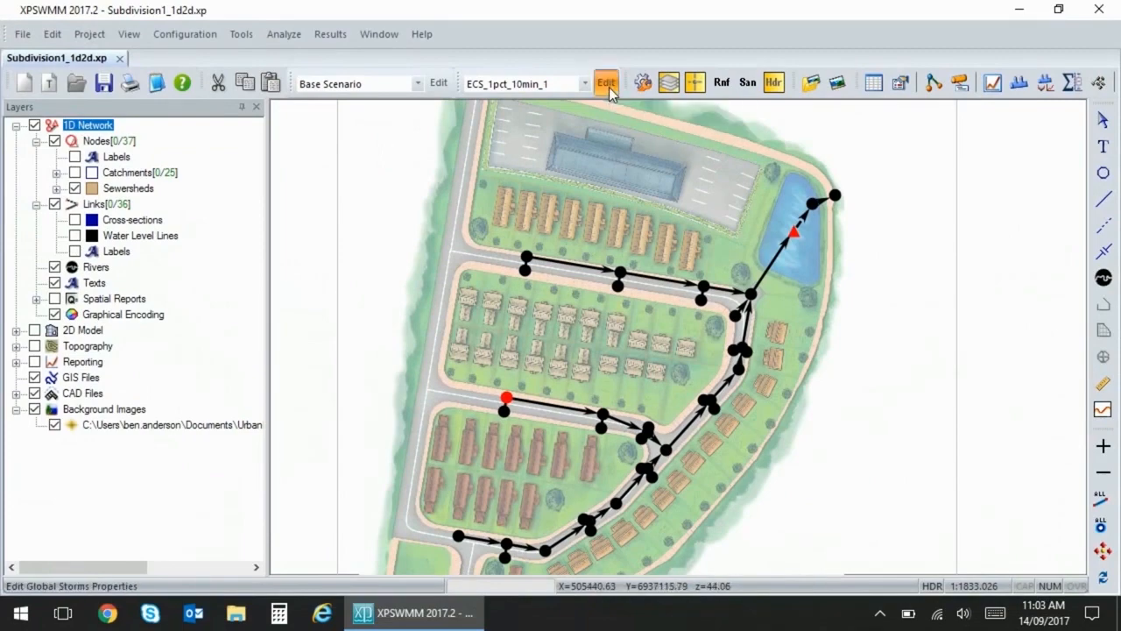
# Step: Launch the ARR Storm Generator from the Edit Global Storms dialog
pyautogui.click(605, 83)
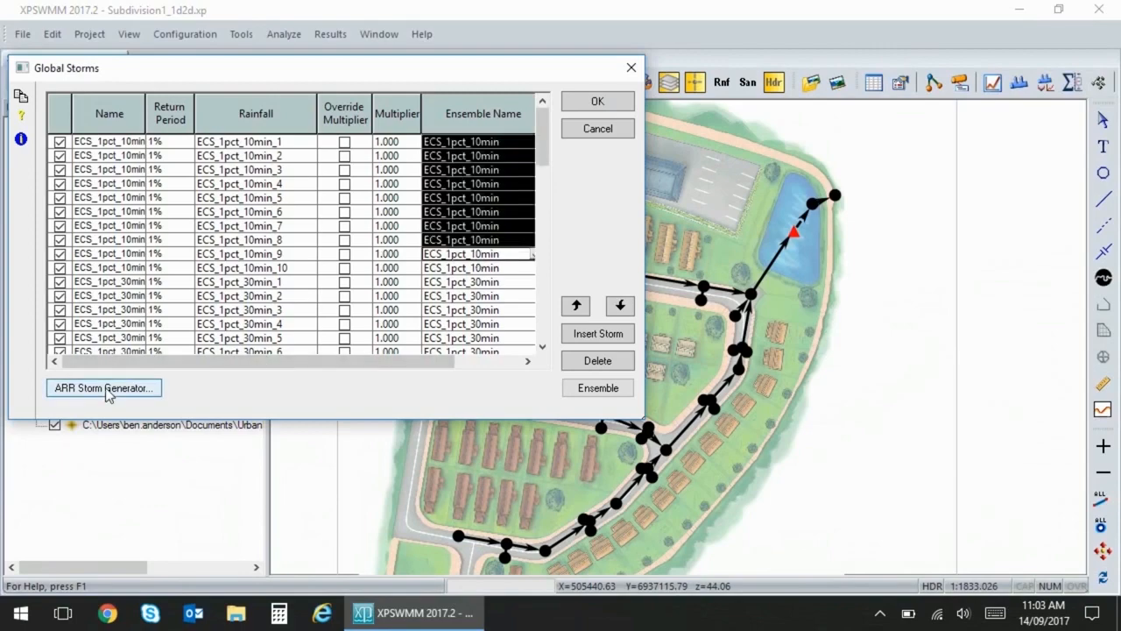
pyautogui.click(103, 388)
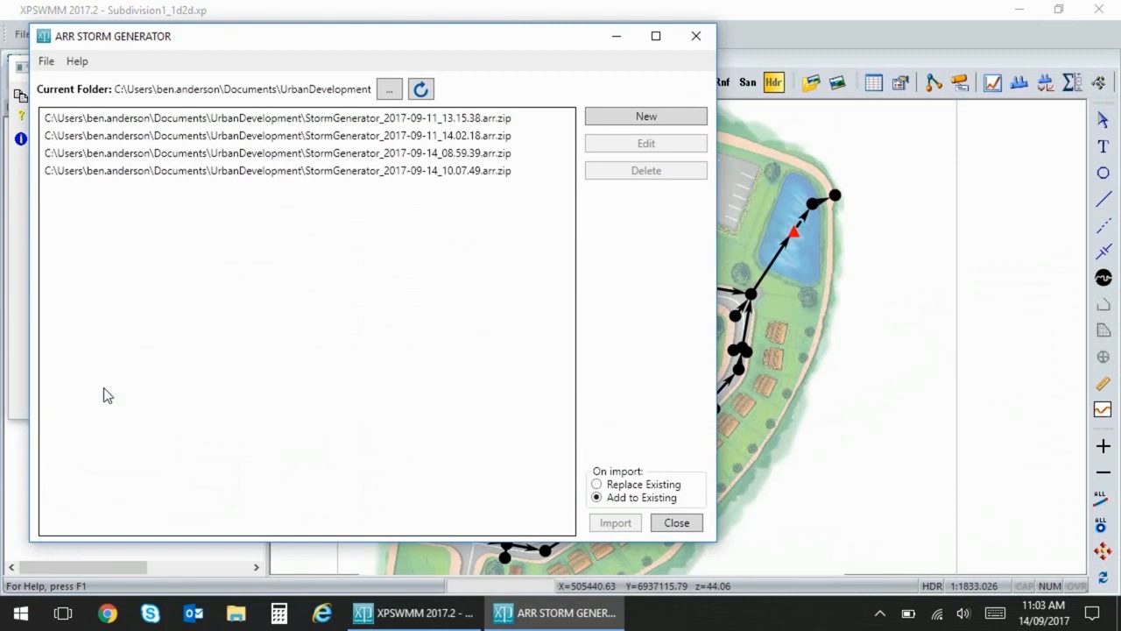
# Step: Start a blank storm generator project with no AEPs or durations yet
pyautogui.click(307, 170)
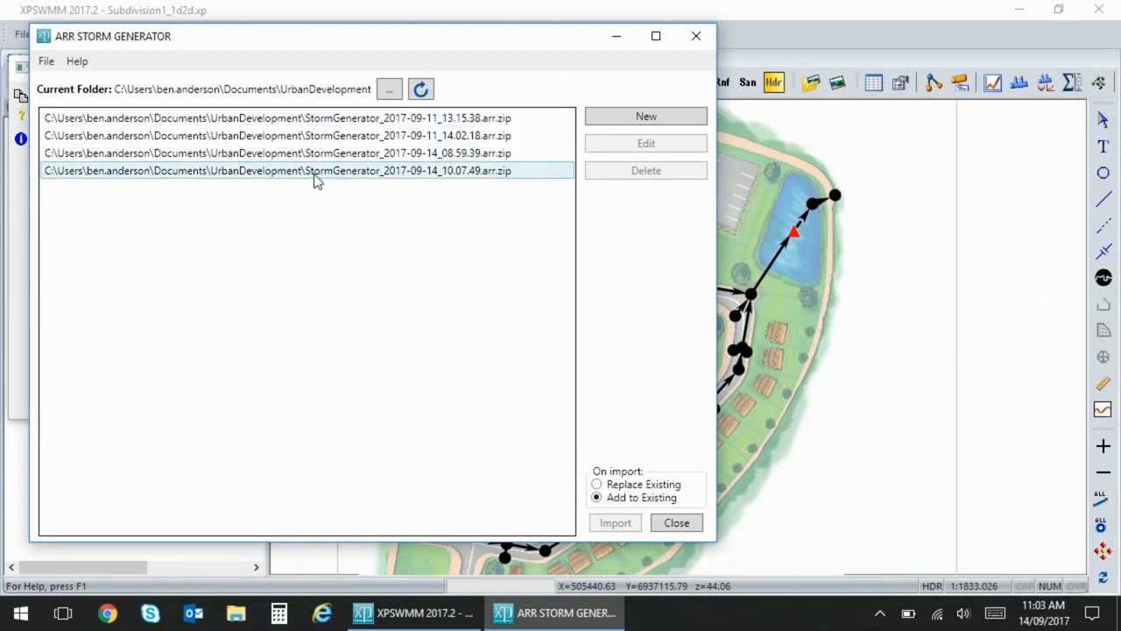
pyautogui.click(306, 117)
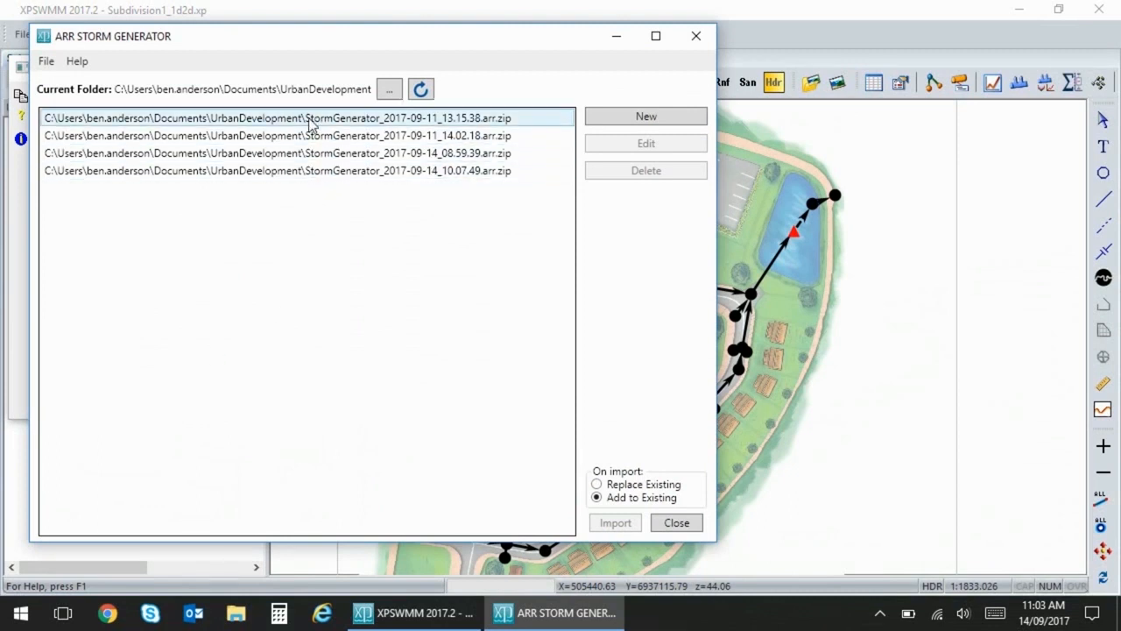
pyautogui.click(646, 116)
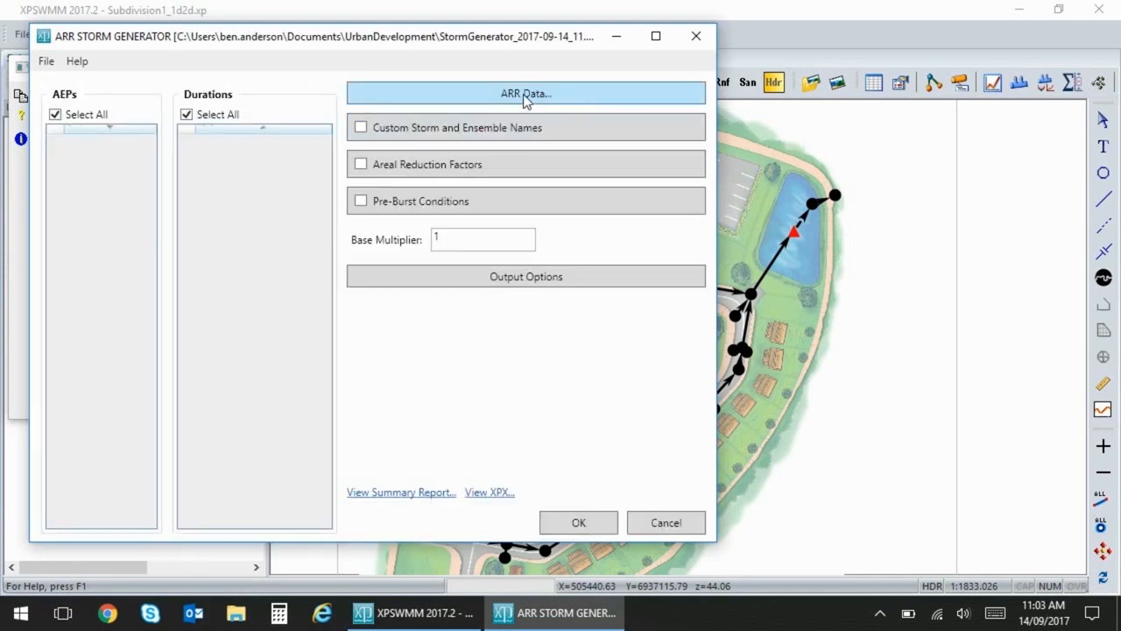
# Step: Download ARR Data Hub and BOM rainfall for the Liverpool site (-33.922, 150.924)
pyautogui.click(525, 93)
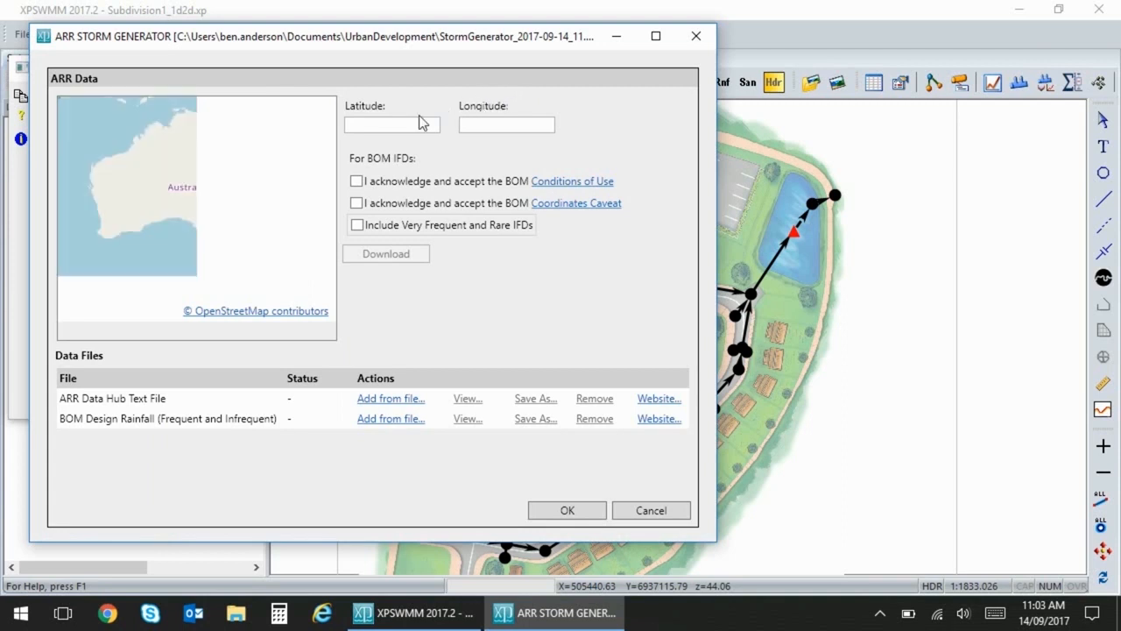
pyautogui.click(283, 228)
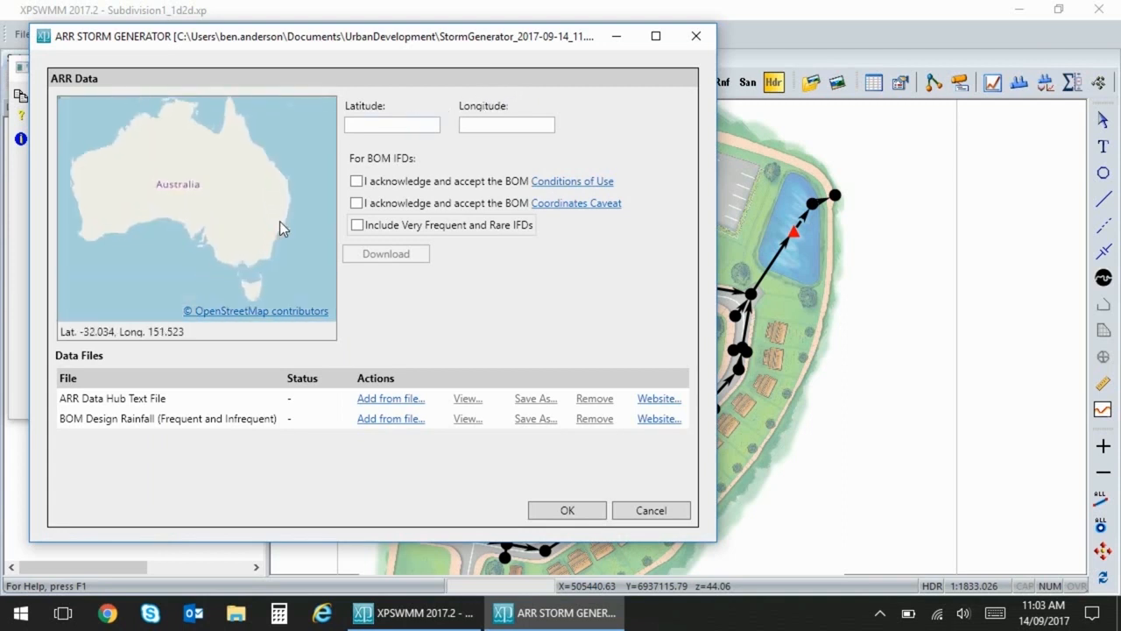
pyautogui.click(280, 228)
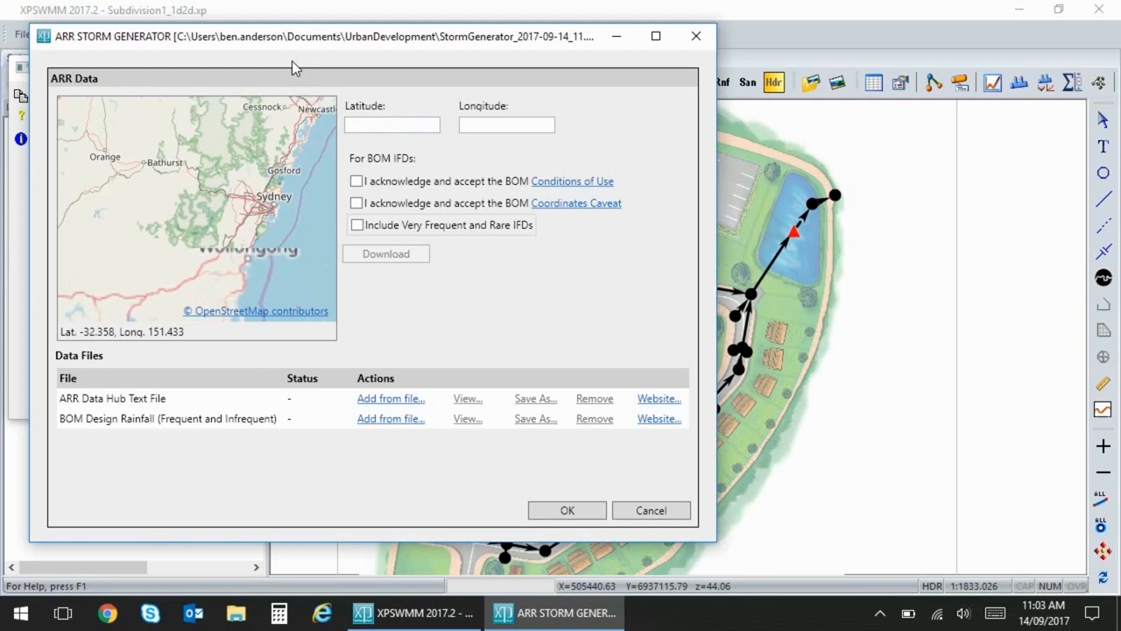
pyautogui.click(267, 192)
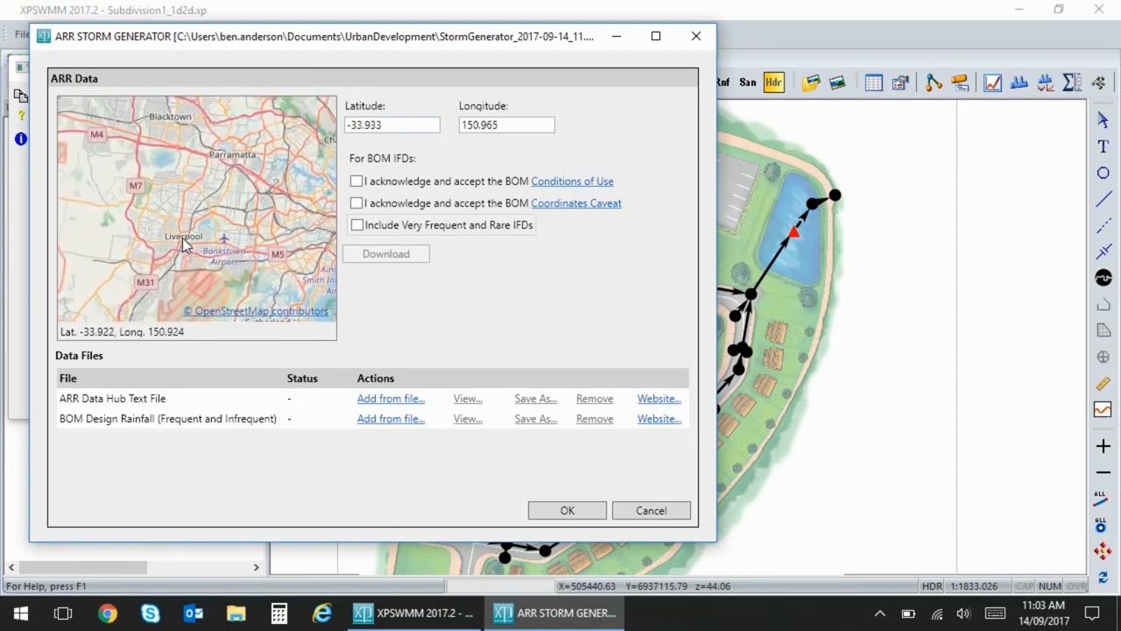
pyautogui.click(355, 182)
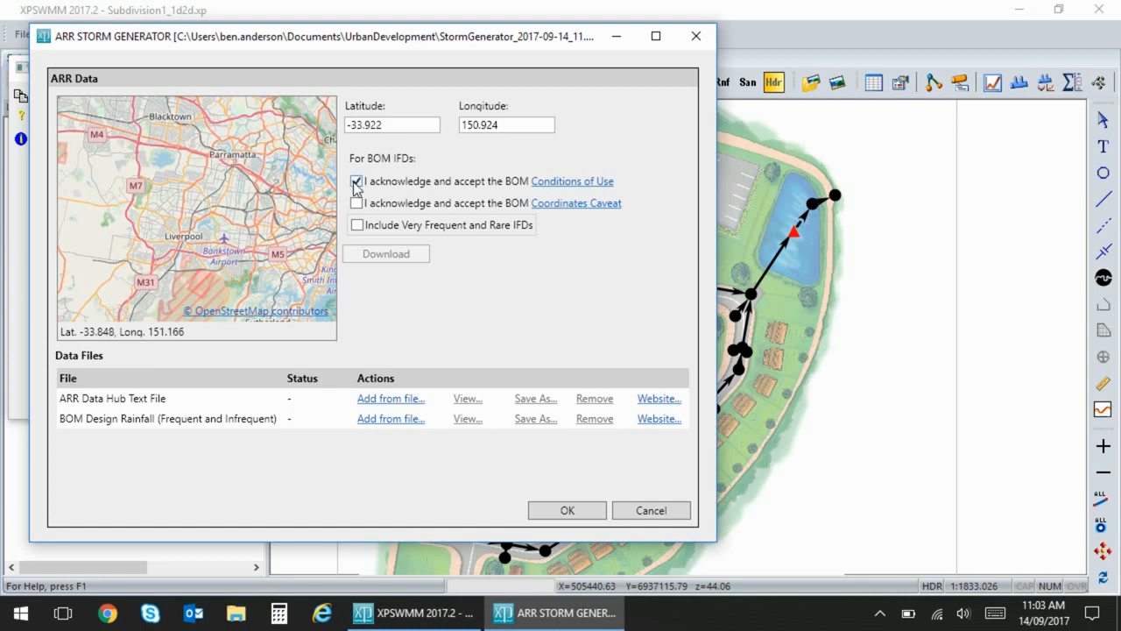
pyautogui.click(357, 202)
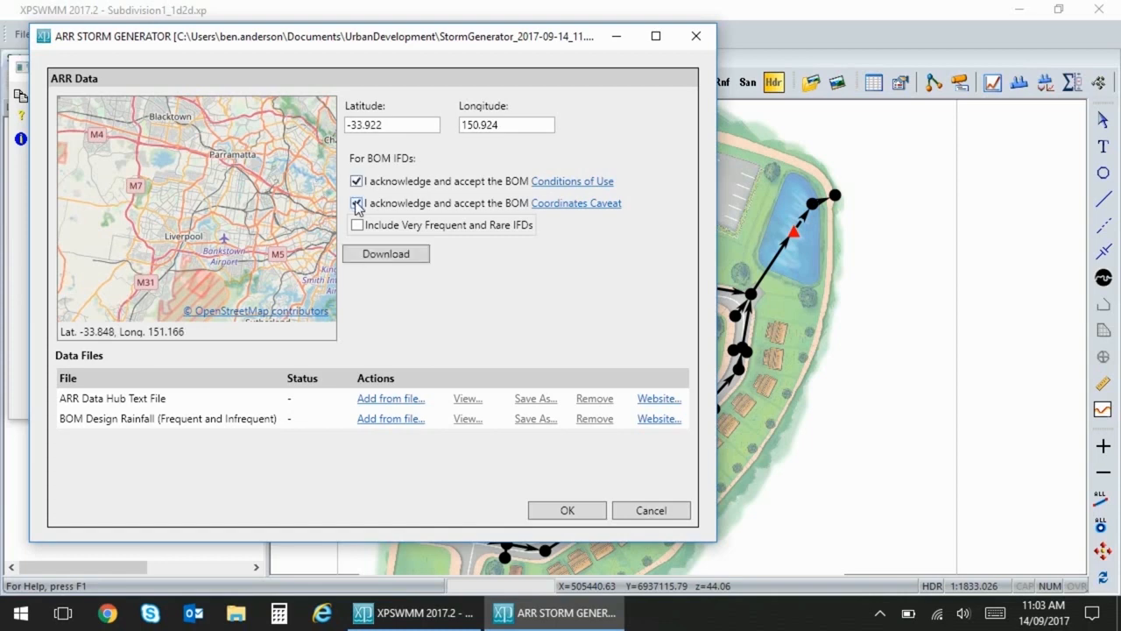
pyautogui.click(386, 253)
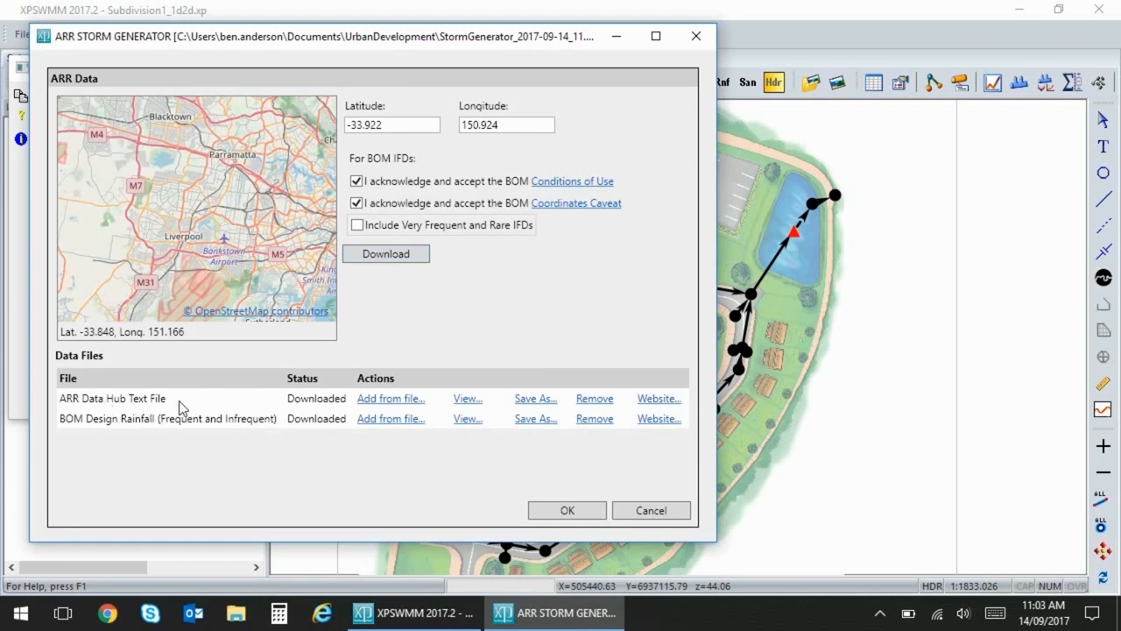
pyautogui.moveTo(119, 429)
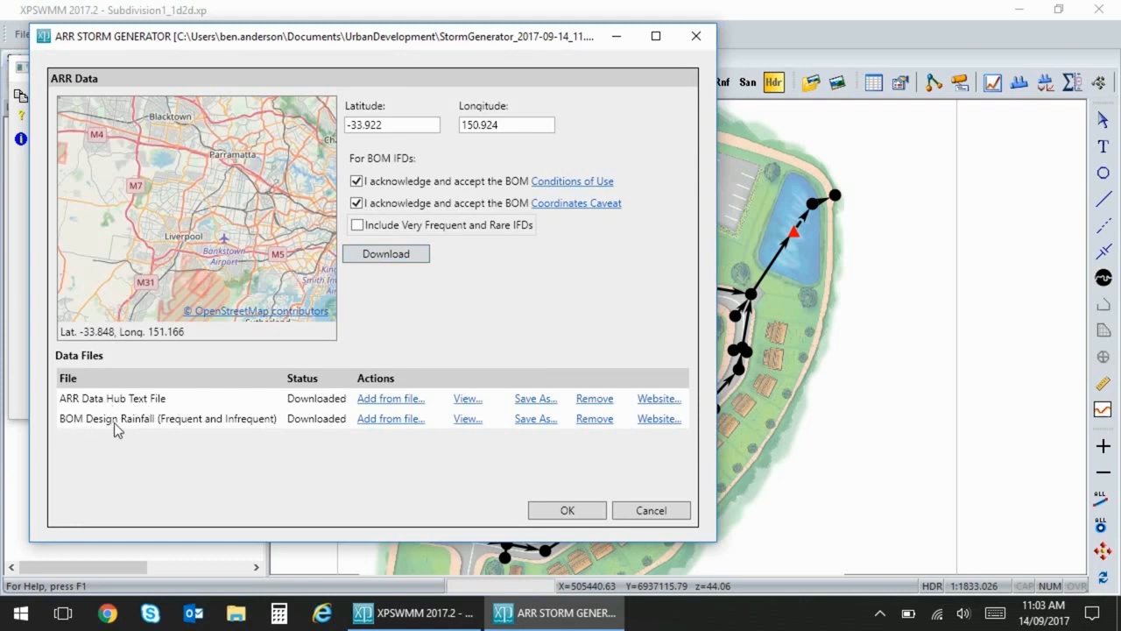
pyautogui.moveTo(567, 510)
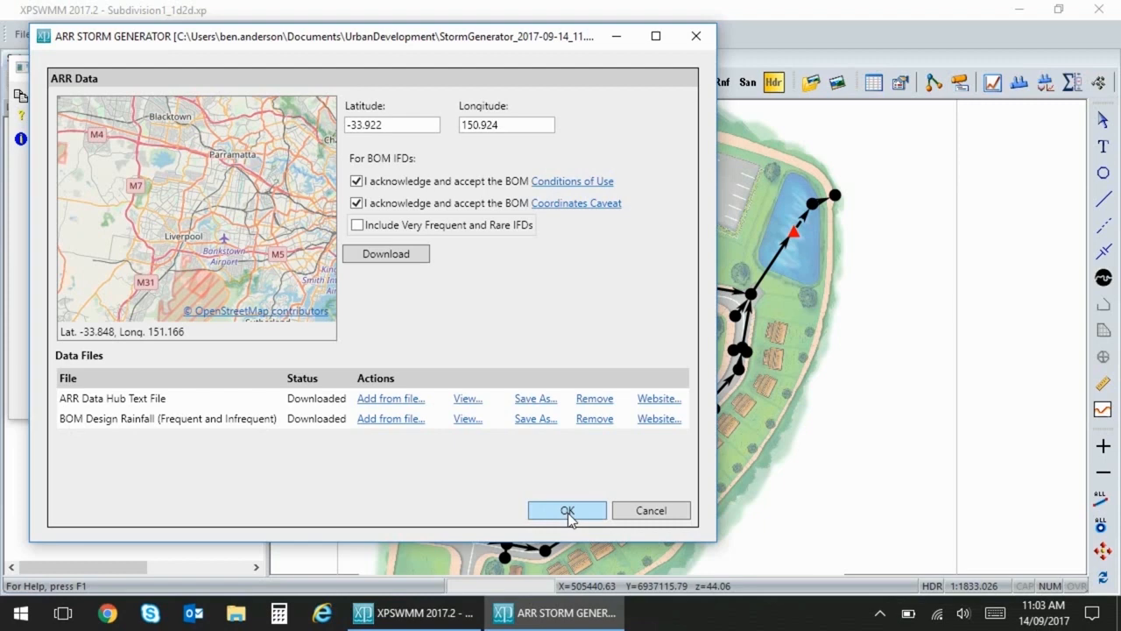
pyautogui.click(567, 510)
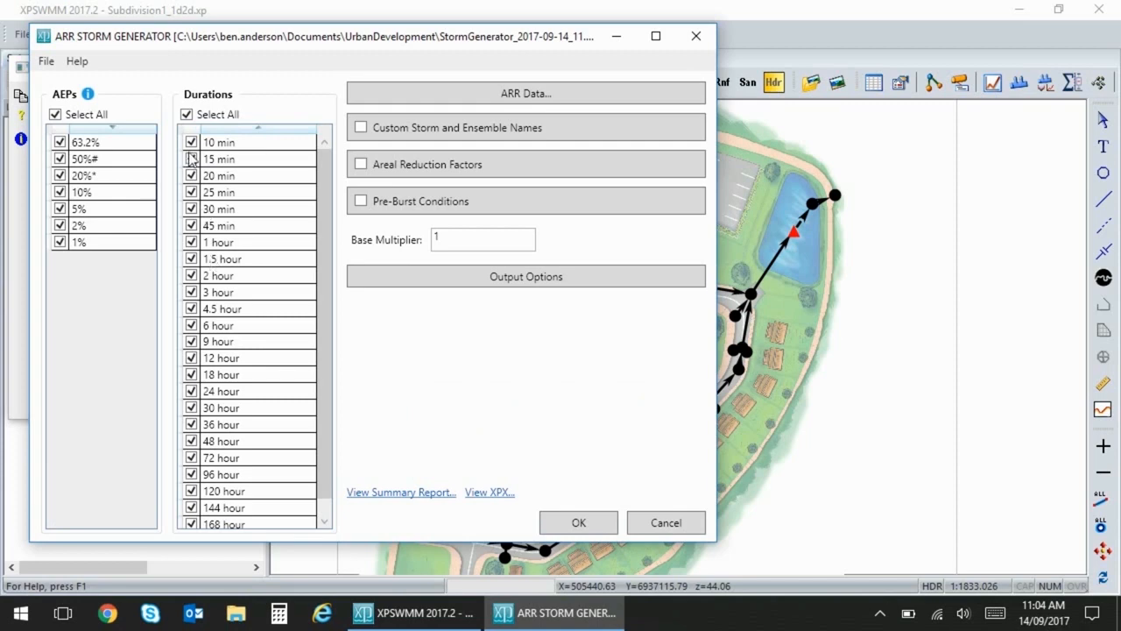
# Step: Keep only 1% AEP with 10 min, 30 min, 1 hour, 12 hour durations, and view the summary
pyautogui.click(186, 114)
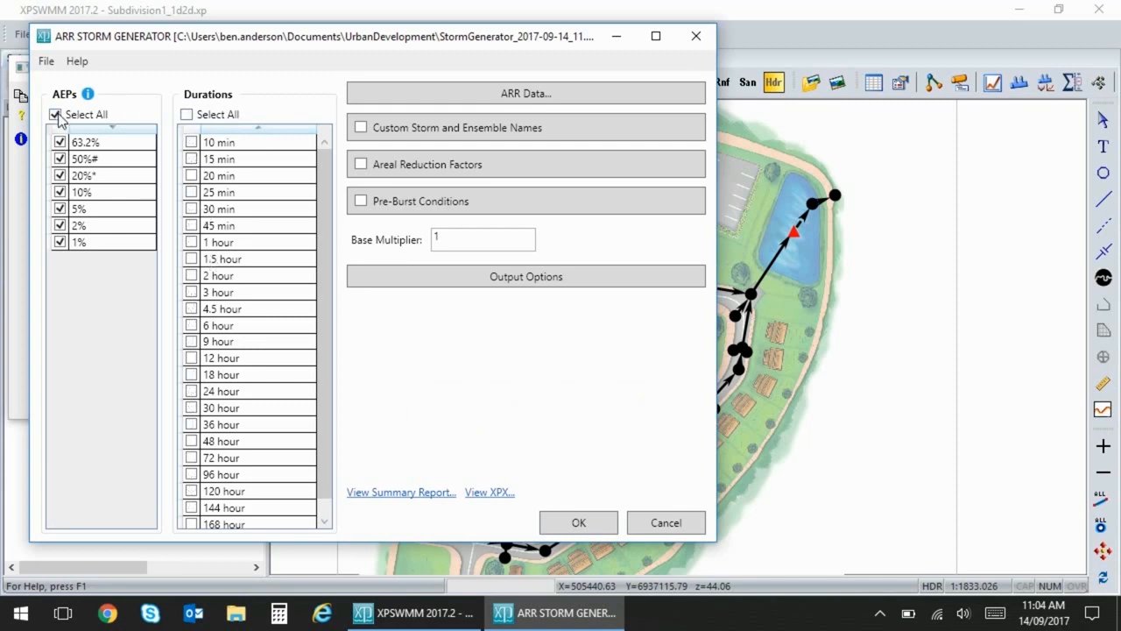
pyautogui.click(56, 114)
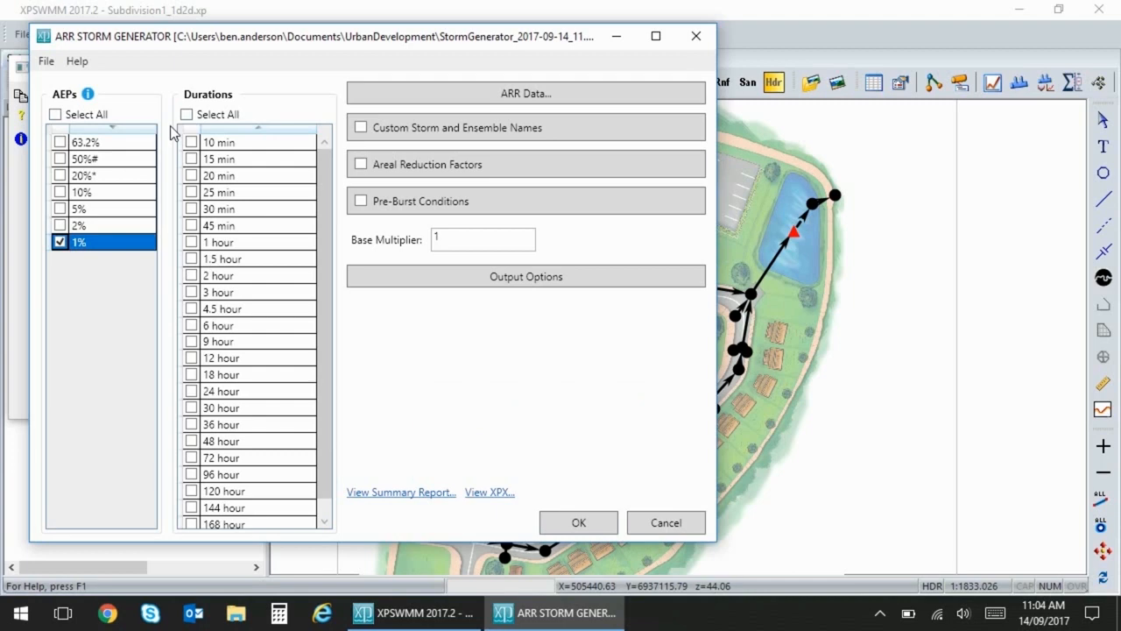
pyautogui.click(191, 141)
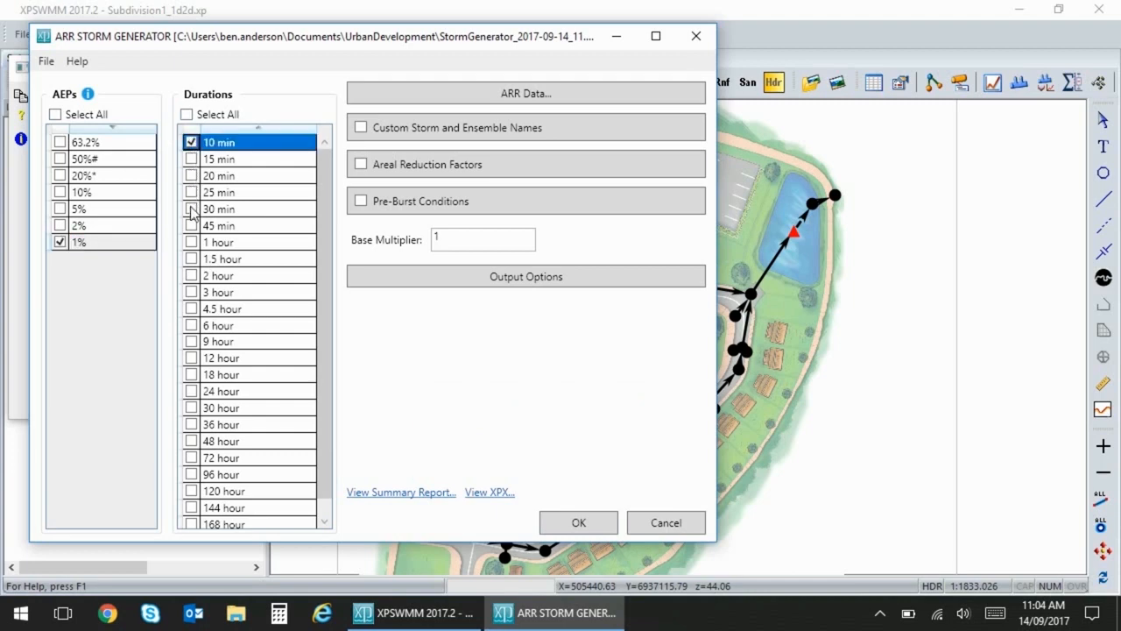
pyautogui.click(218, 242)
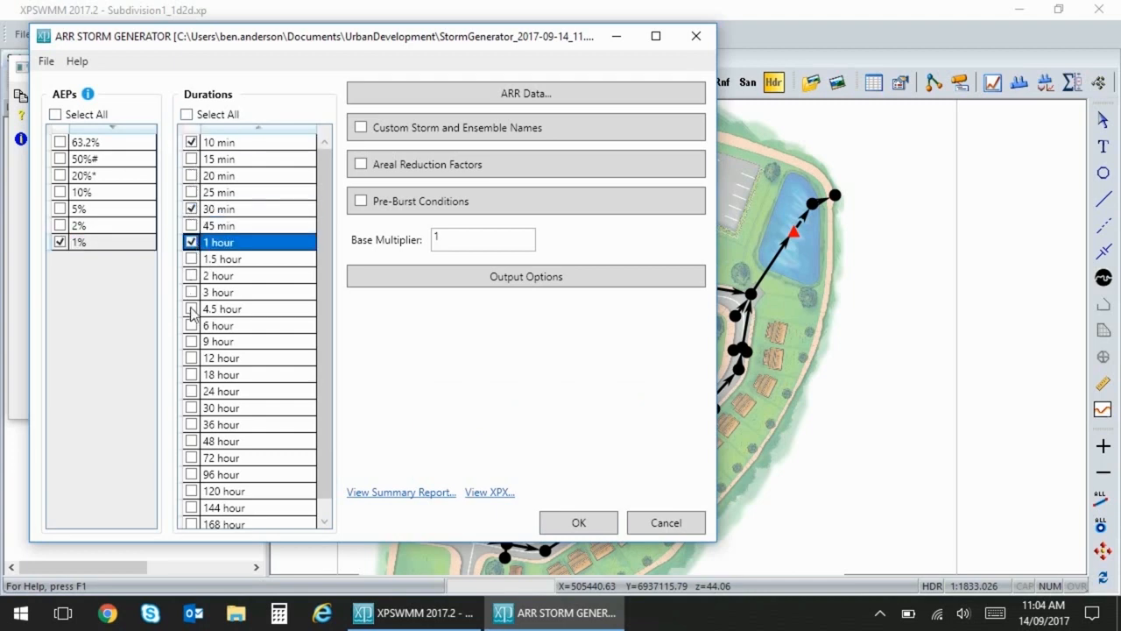
pyautogui.click(191, 357)
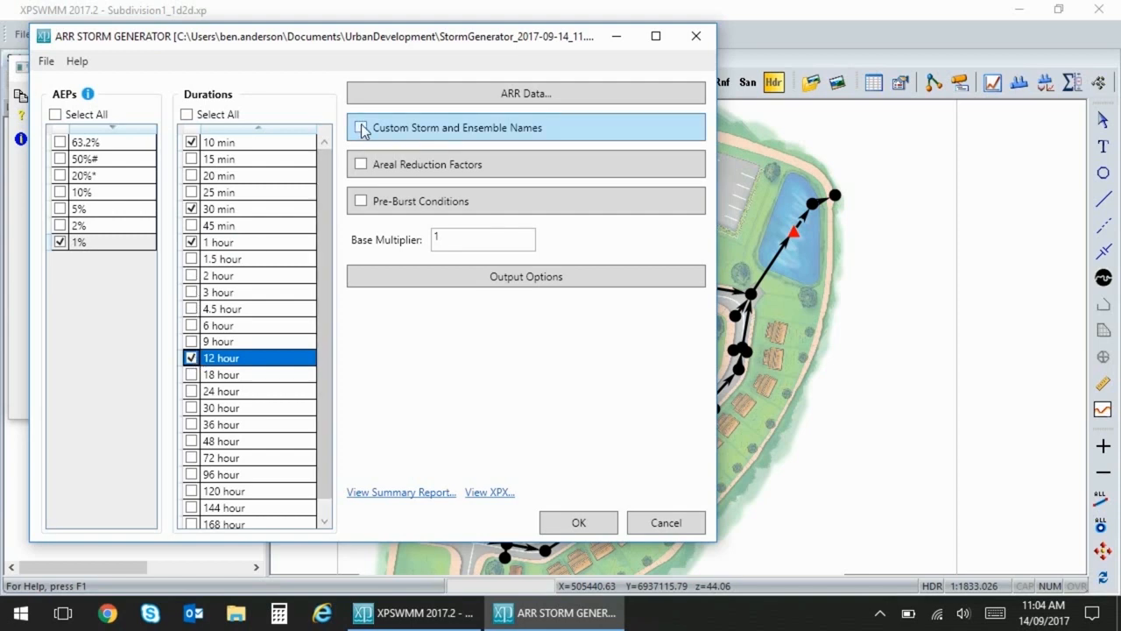
pyautogui.moveTo(406, 138)
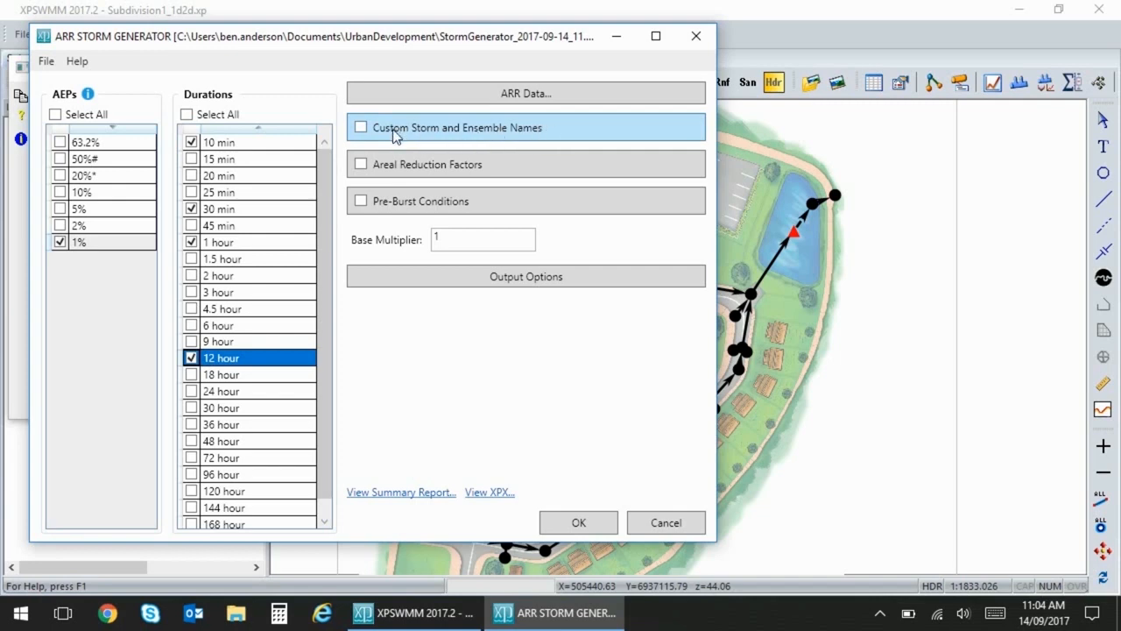
pyautogui.moveTo(376, 171)
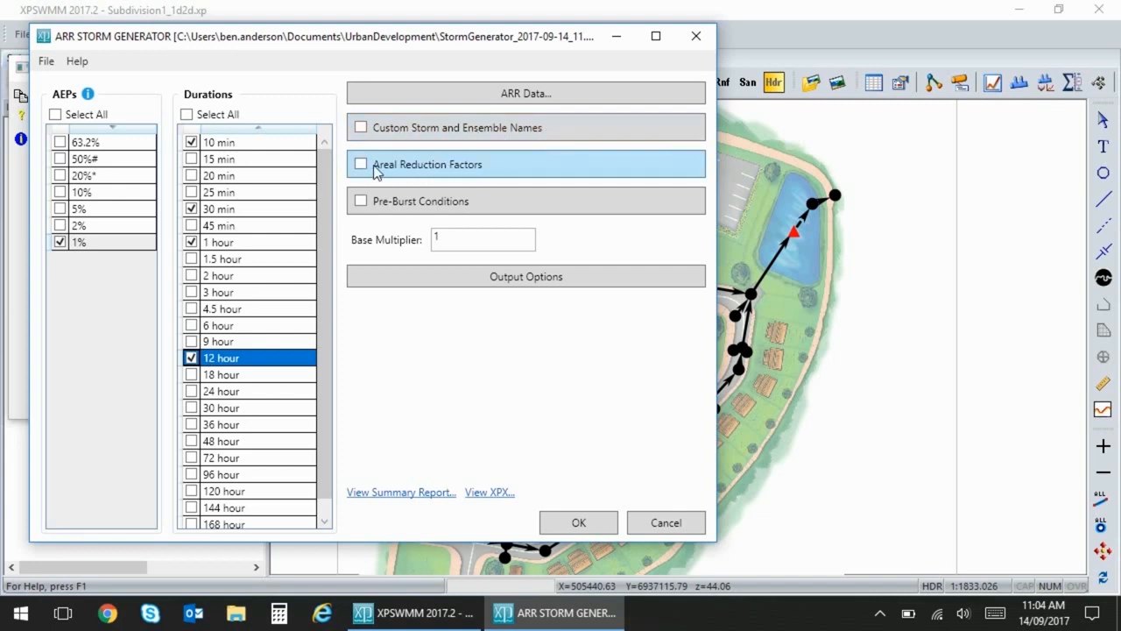
pyautogui.moveTo(385, 210)
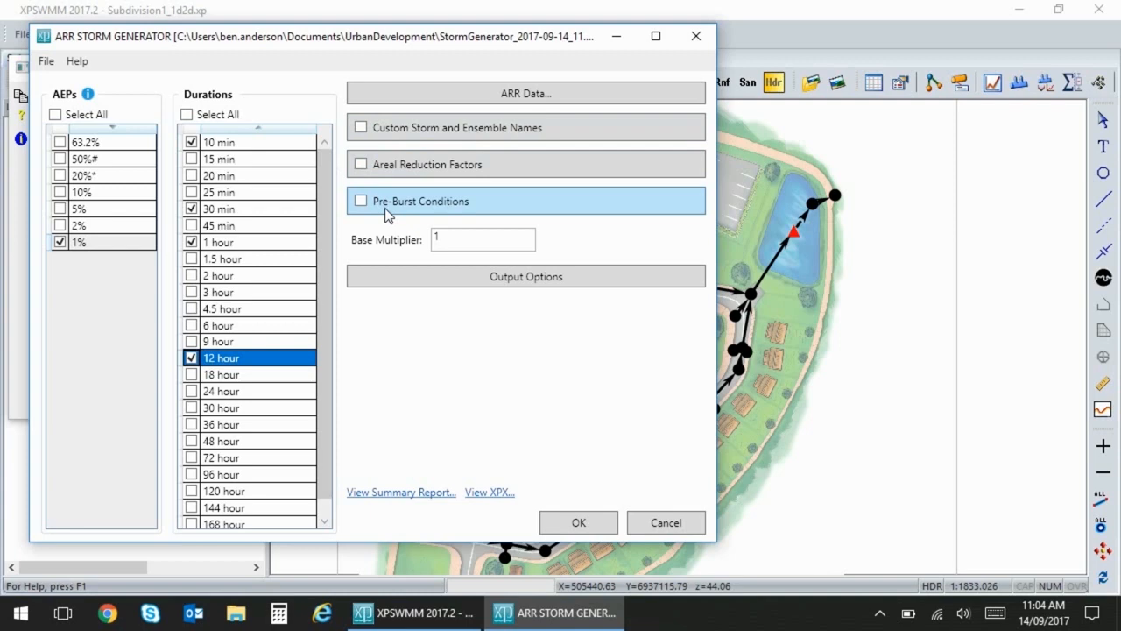
pyautogui.moveTo(509, 496)
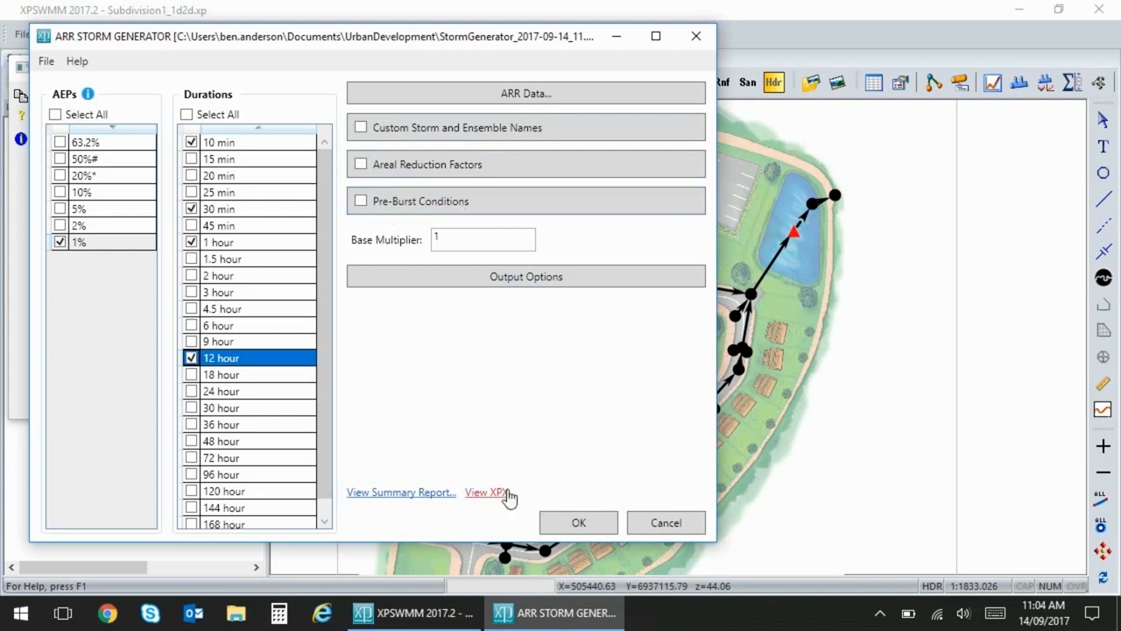
pyautogui.click(401, 491)
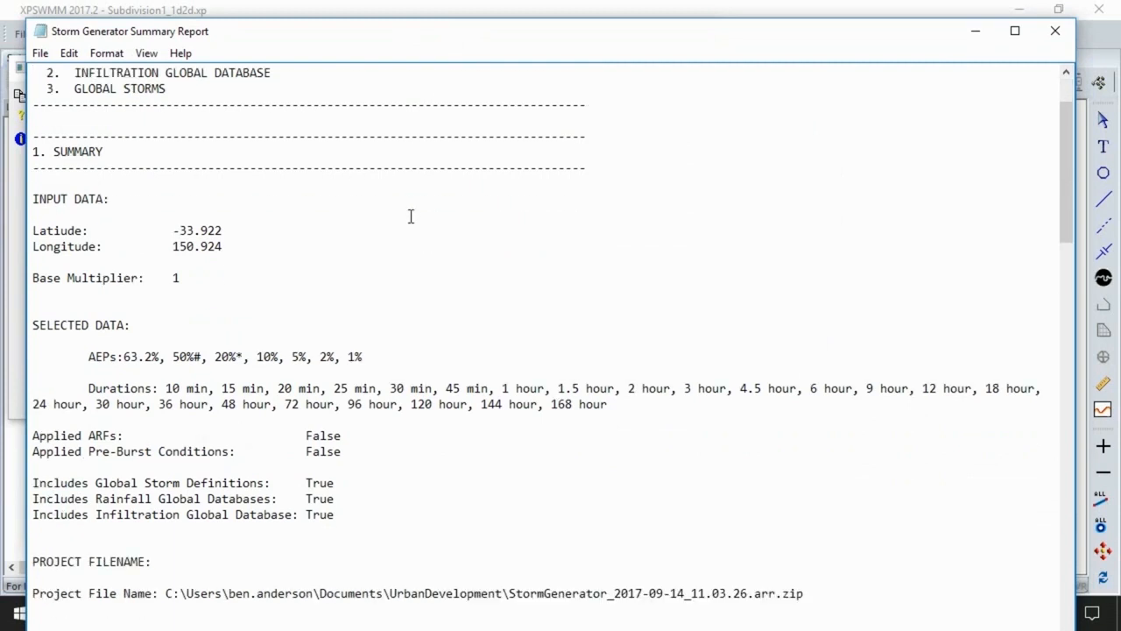
# Step: Scroll through the Storm Generator Summary Report to check coordinates, AEPs and durations
pyautogui.scroll(-3)
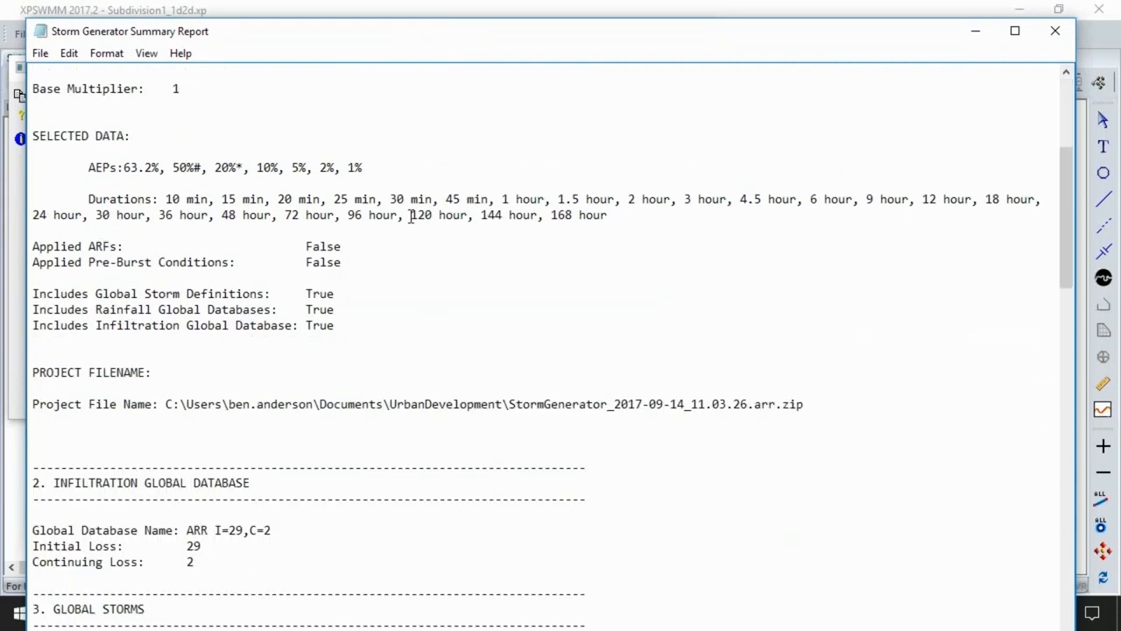
pyautogui.scroll(-3)
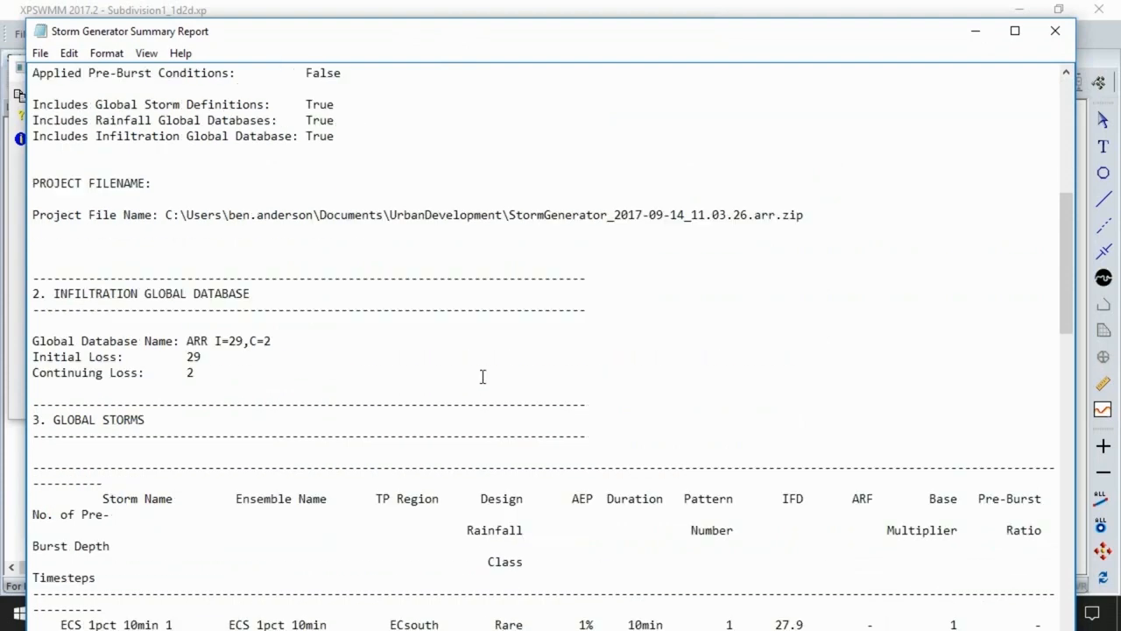
pyautogui.scroll(-3)
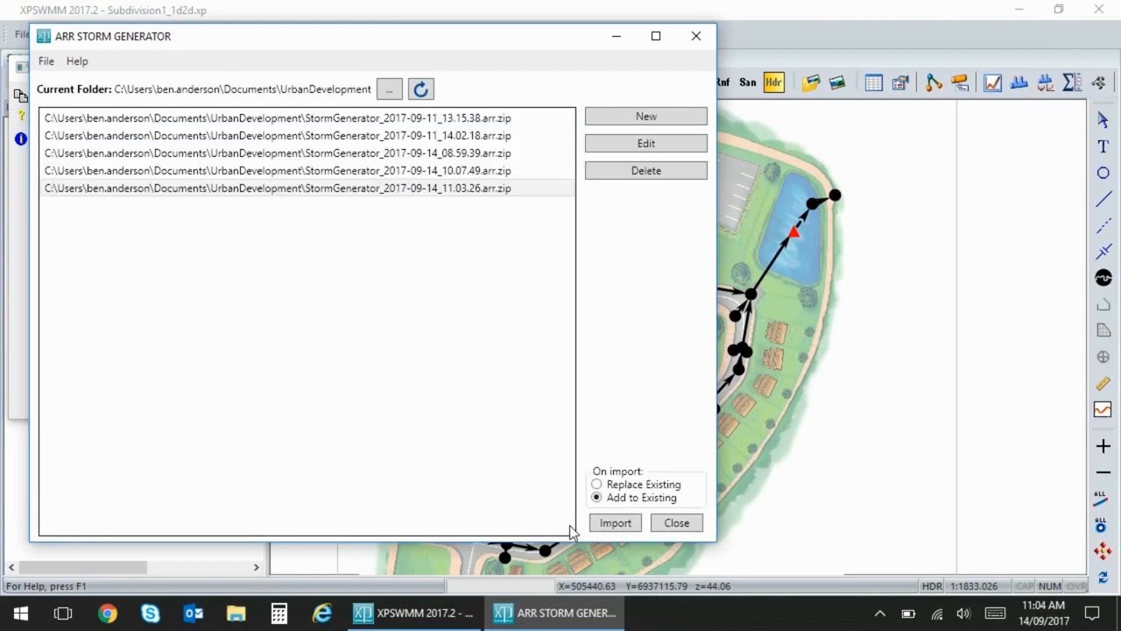
# Step: Add the 1.5 hour duration to the 11.03.26 project and reopen the newest project
pyautogui.click(306, 187)
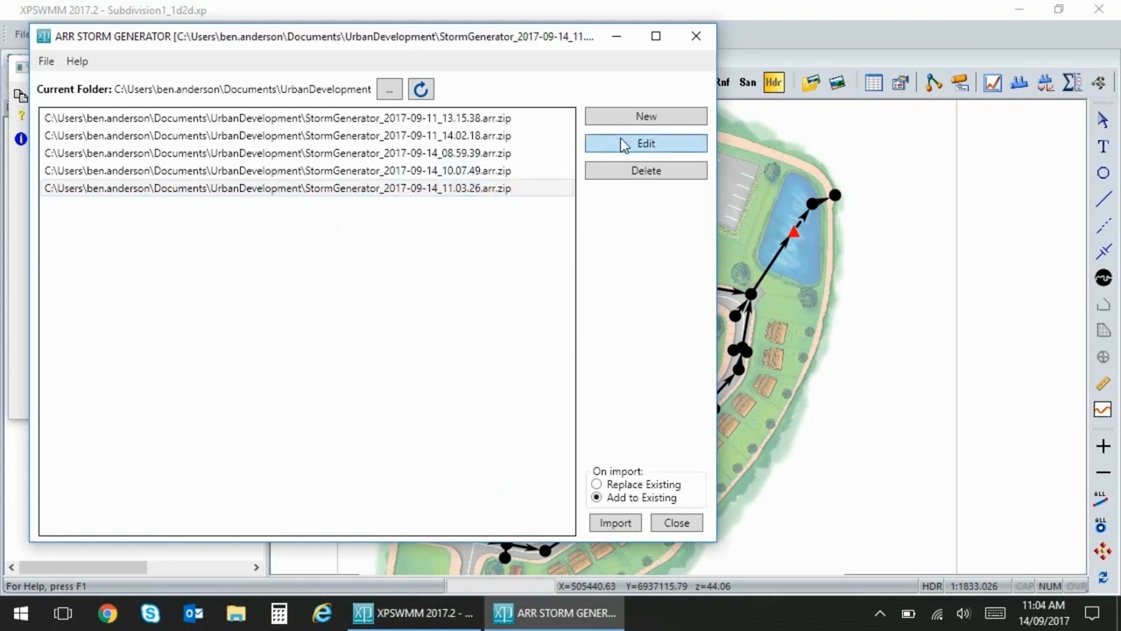
pyautogui.click(646, 142)
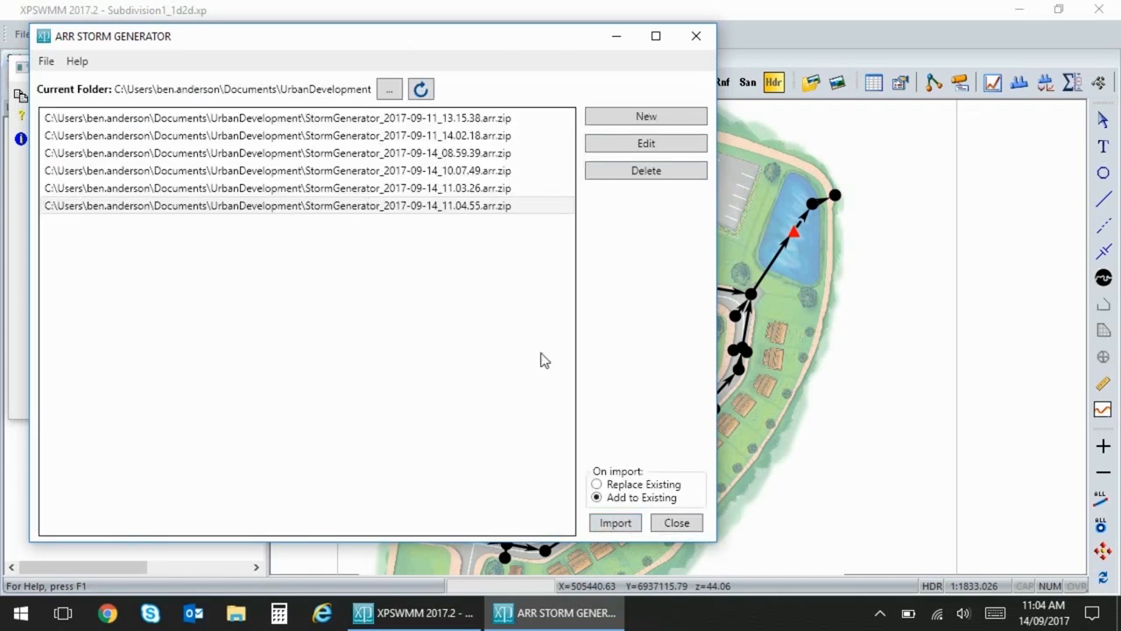
pyautogui.click(275, 205)
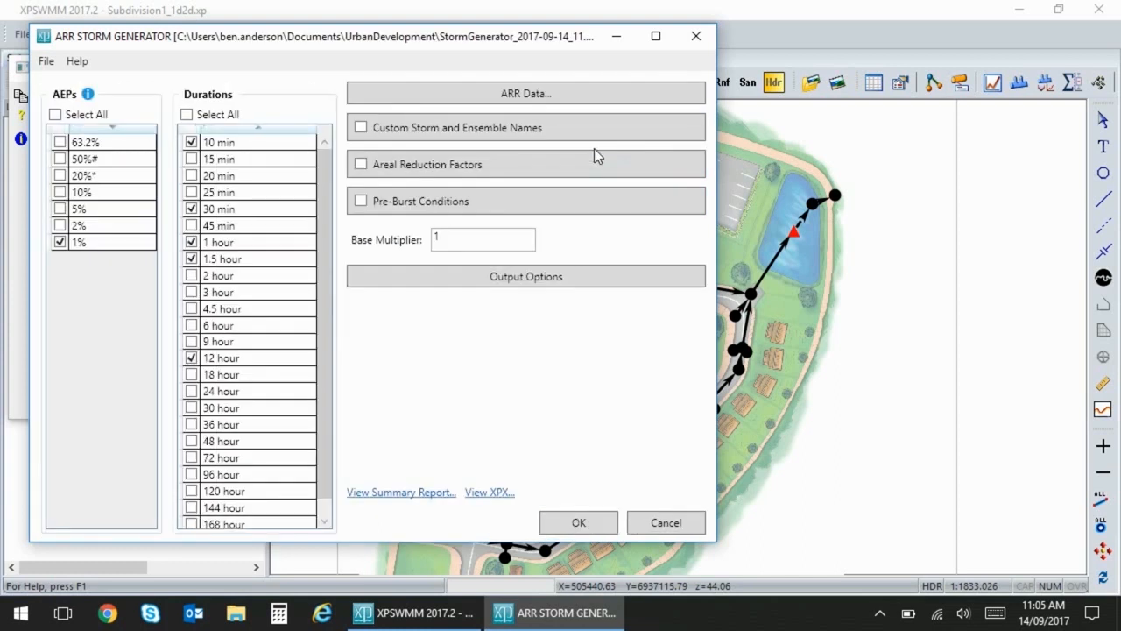
pyautogui.moveTo(739, 543)
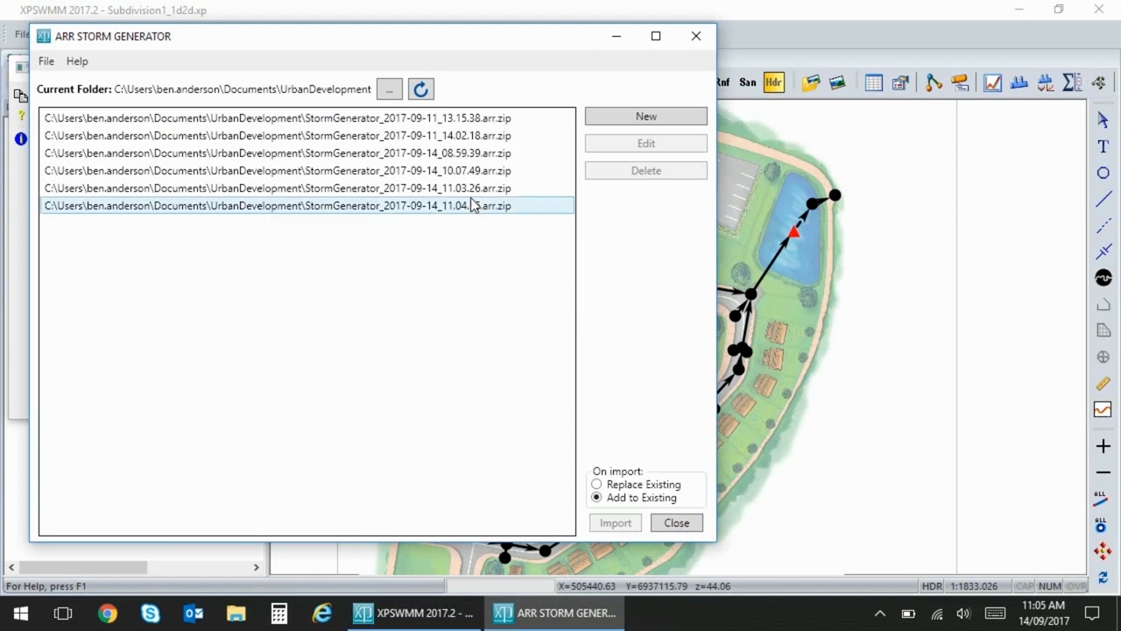
# Step: Delete the 11.04.55 storm generator package and confirm the deletion
pyautogui.click(645, 170)
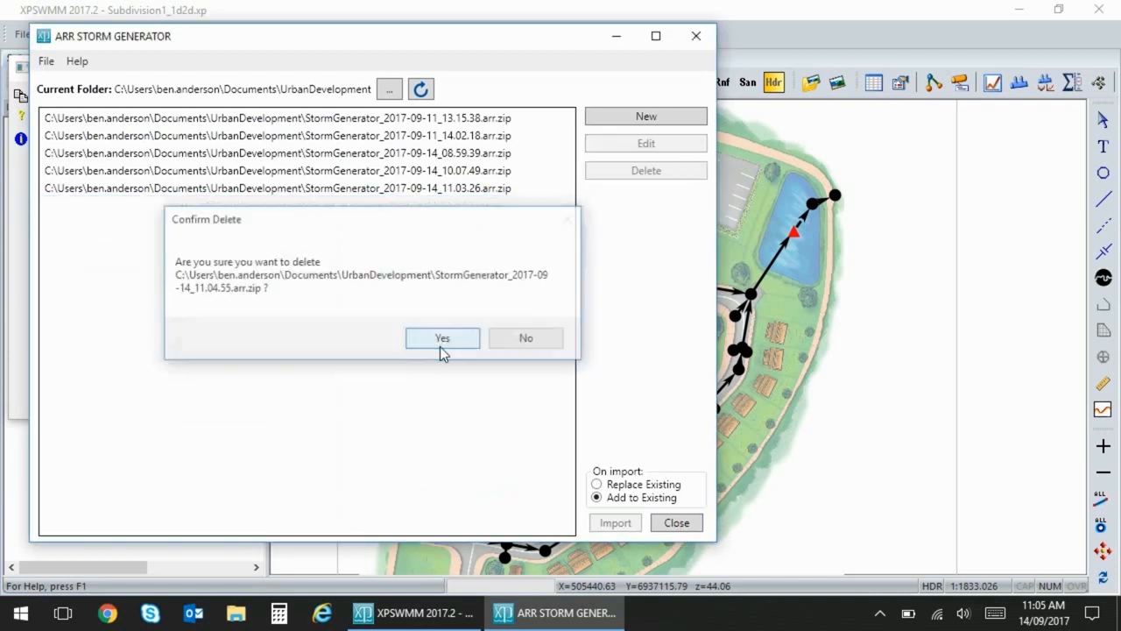
pyautogui.click(442, 338)
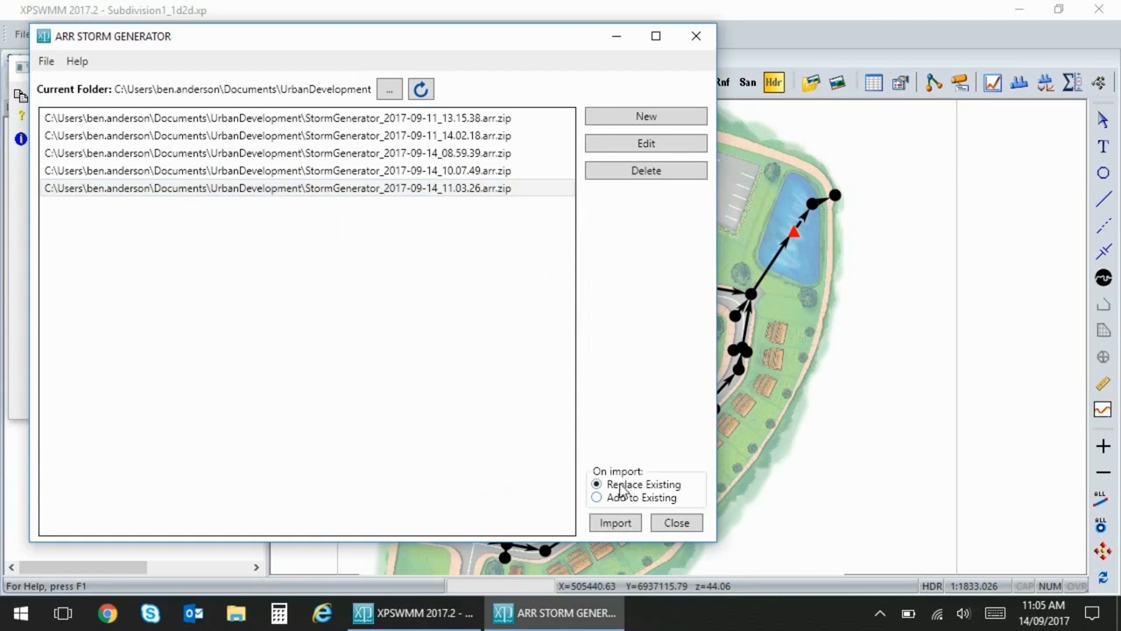
pyautogui.moveTo(366, 58)
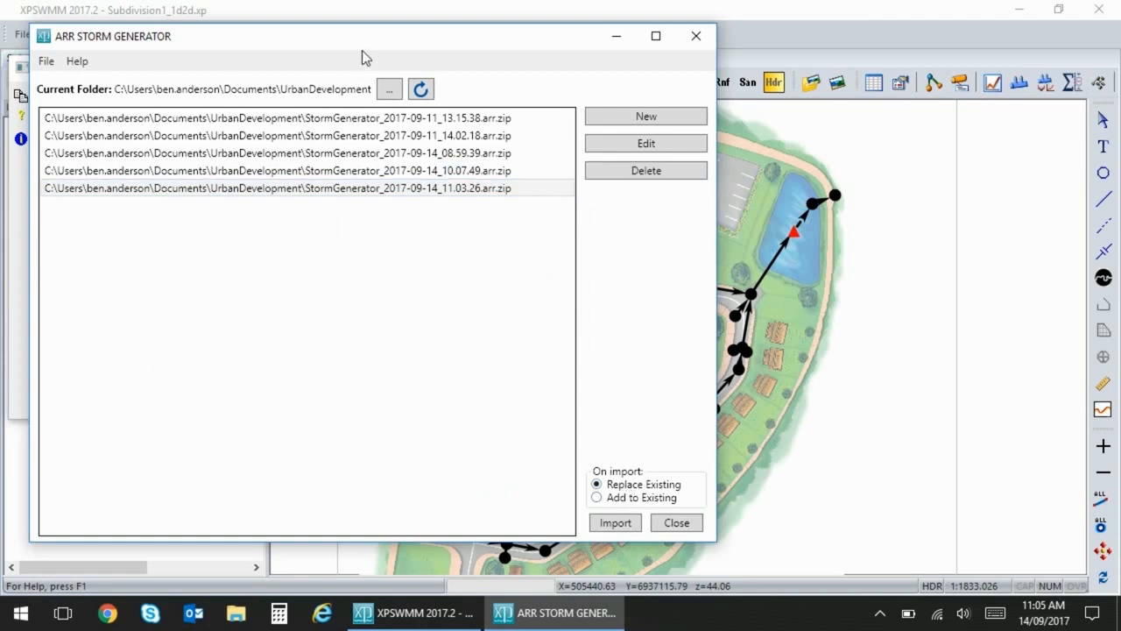
pyautogui.moveTo(636, 441)
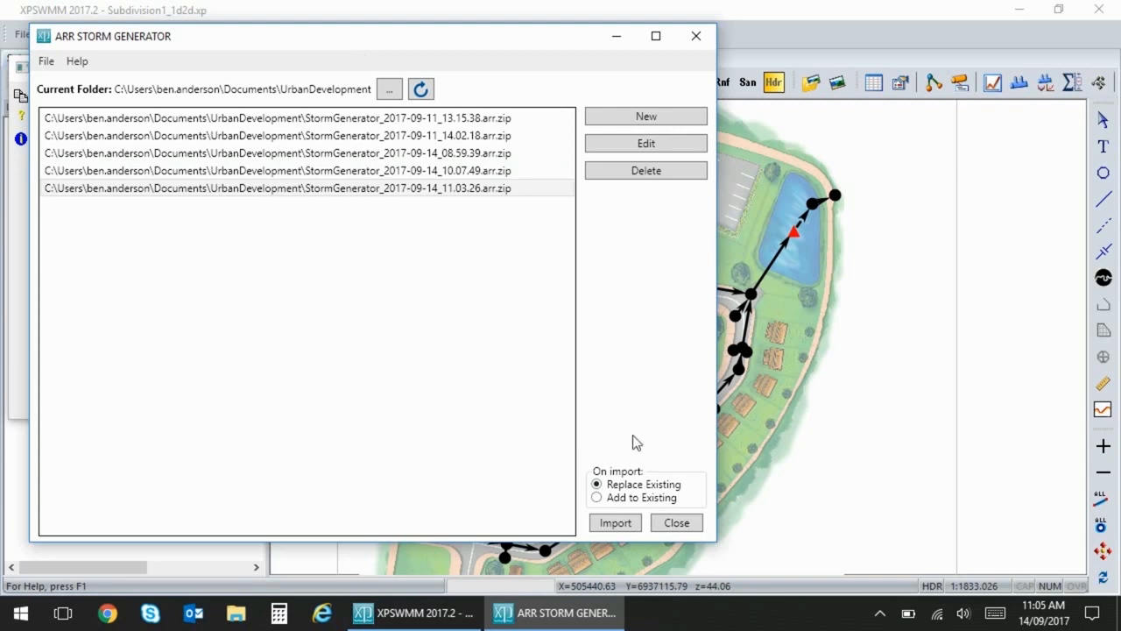
# Step: Import the ARR storms, confirming replacement of the existing global storms
pyautogui.click(615, 522)
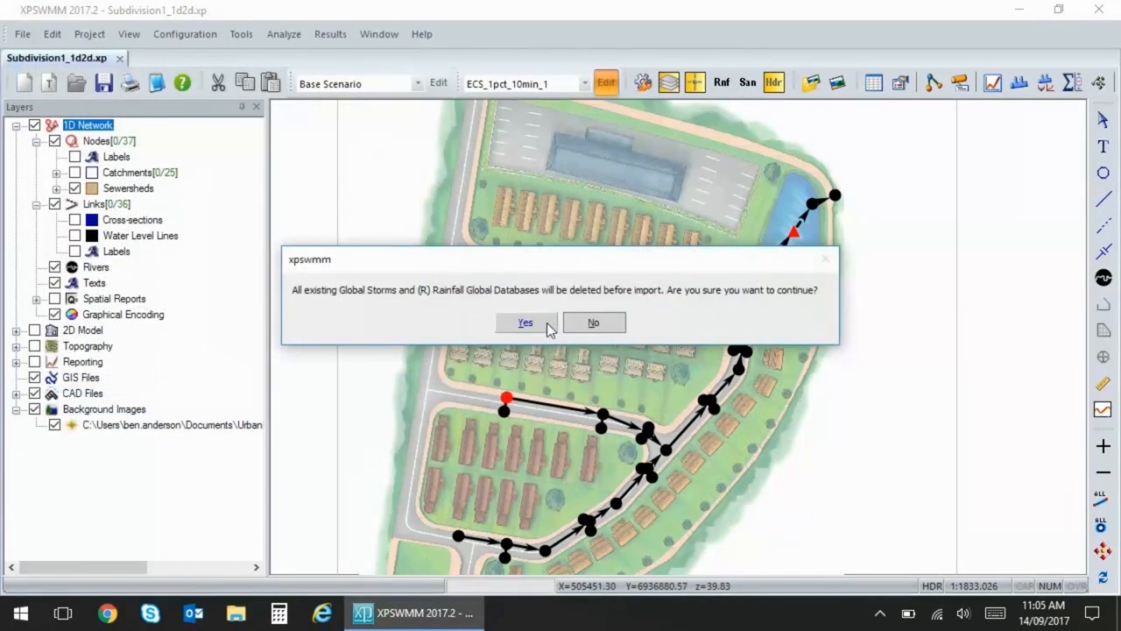
pyautogui.click(525, 322)
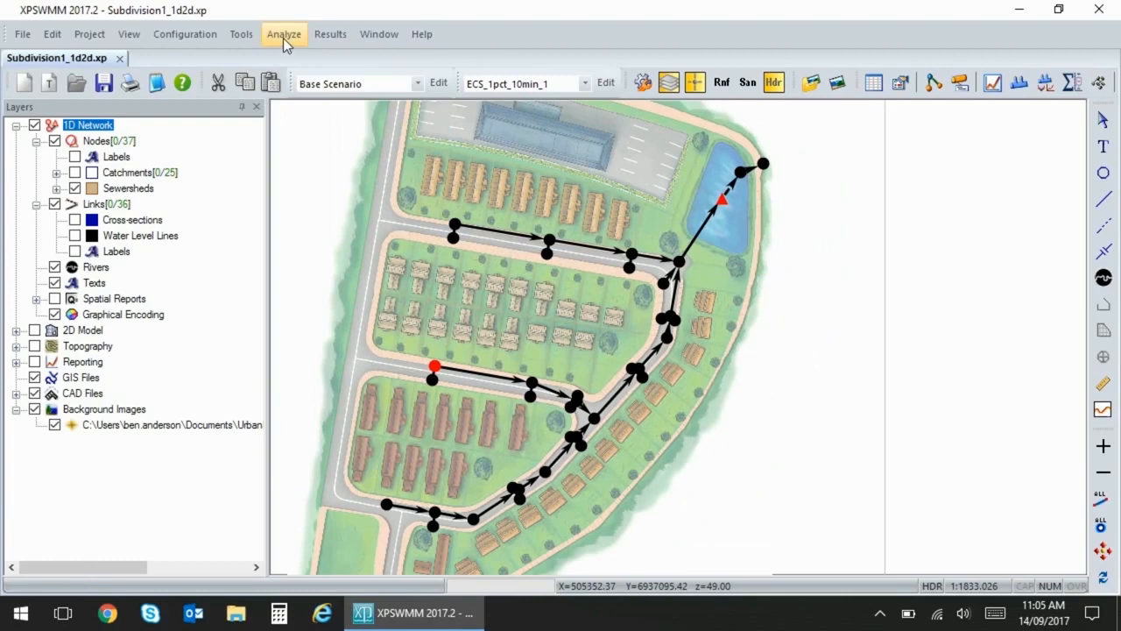
pyautogui.moveTo(544, 270)
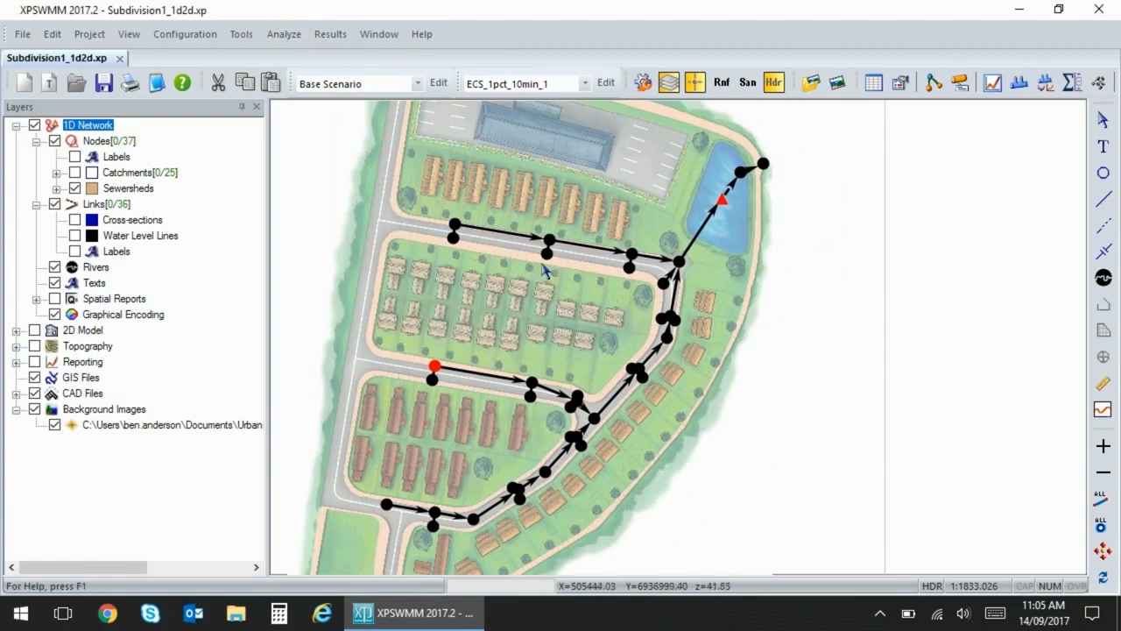
# Step: Open the Analyze menu to reach the solve options
pyautogui.click(284, 33)
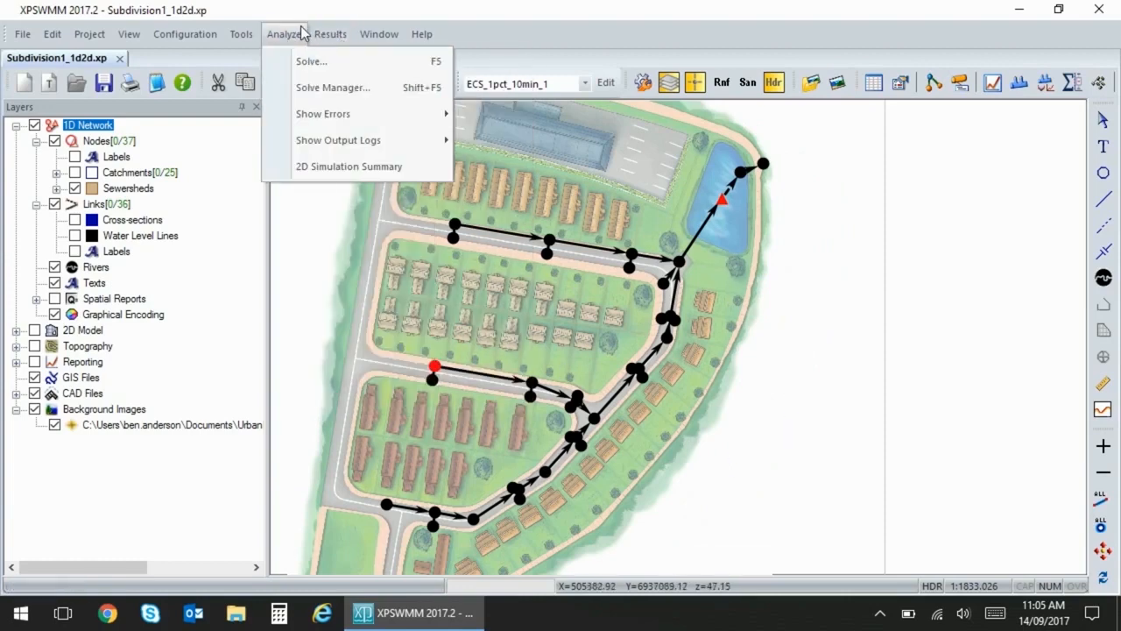
pyautogui.moveTo(333, 87)
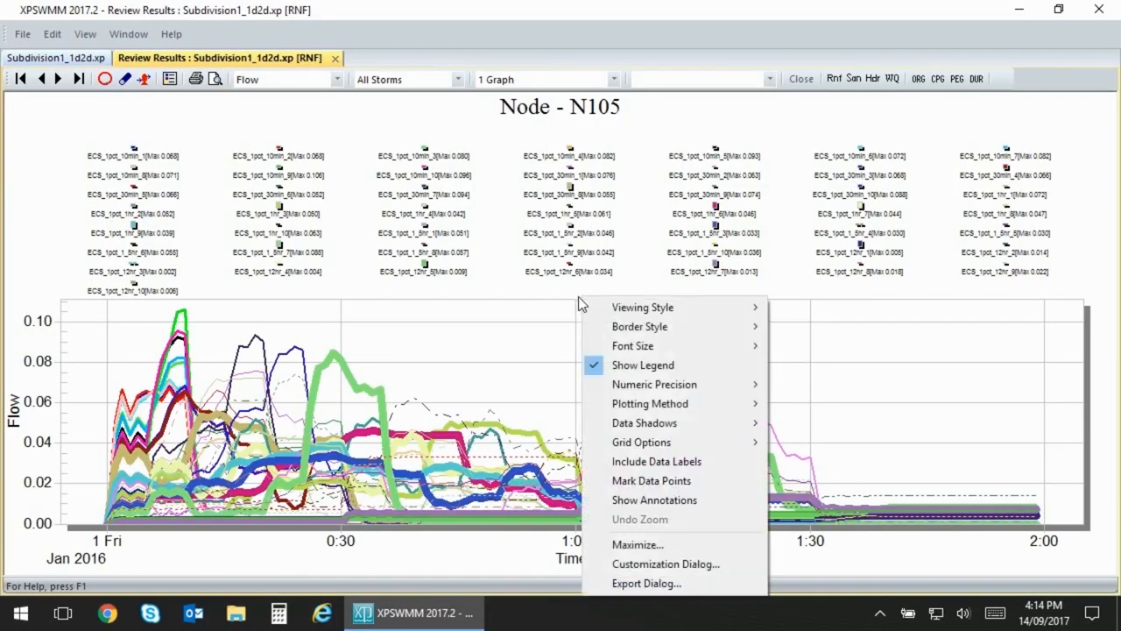
# Step: Filter the N105 flow plot to the ECS_1pct_1_5hr storm ensemble
pyautogui.click(643, 364)
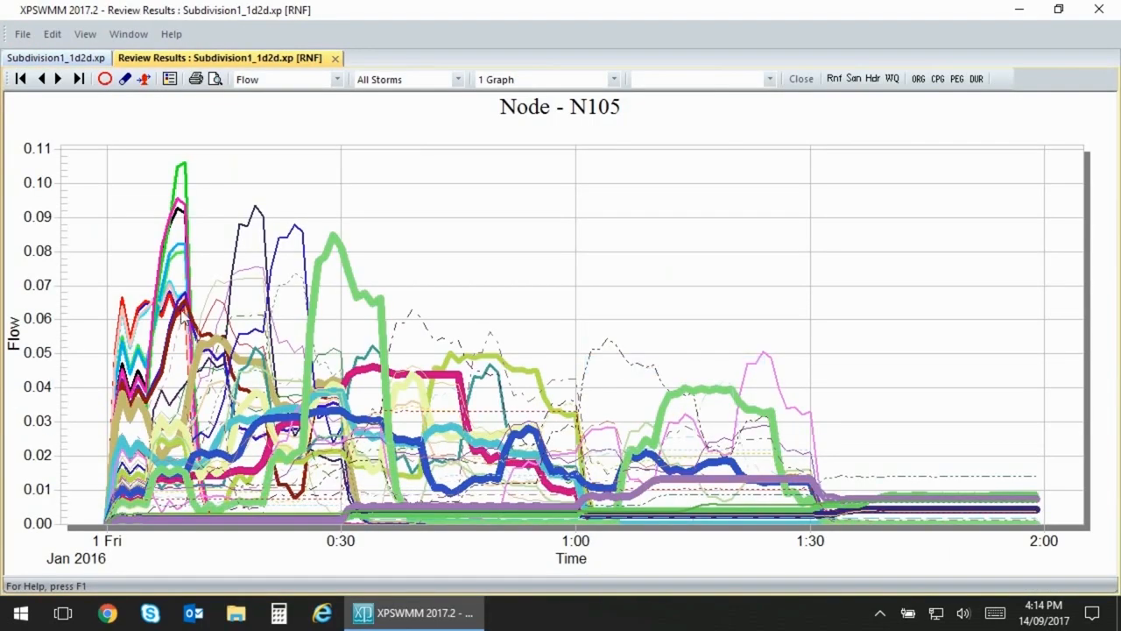
pyautogui.click(458, 78)
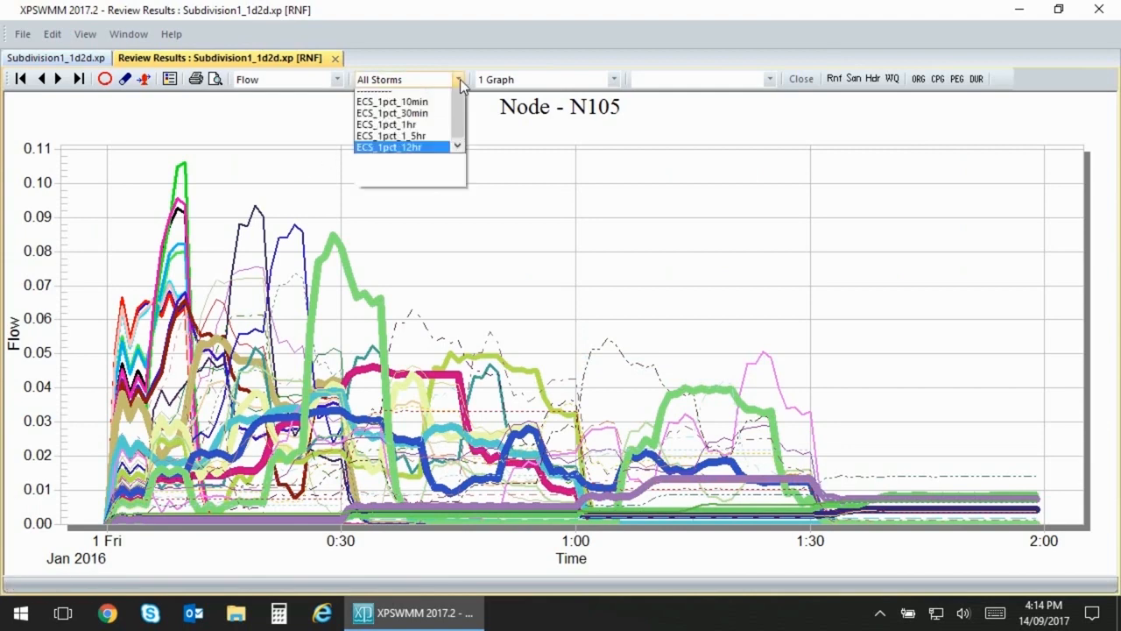
pyautogui.click(391, 136)
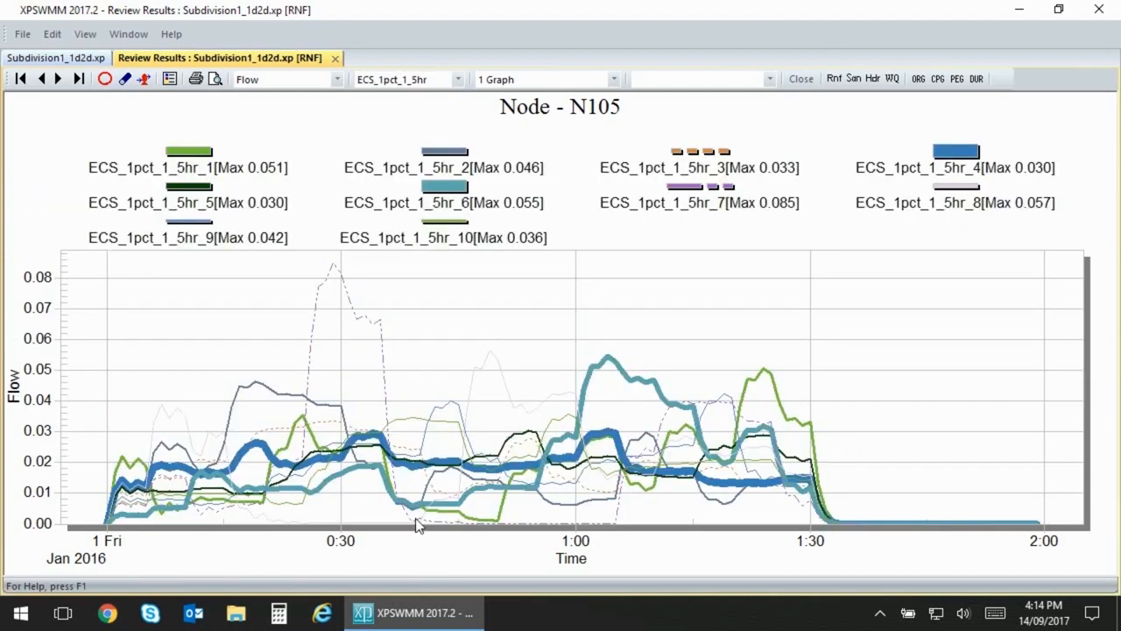
pyautogui.moveTo(390, 492)
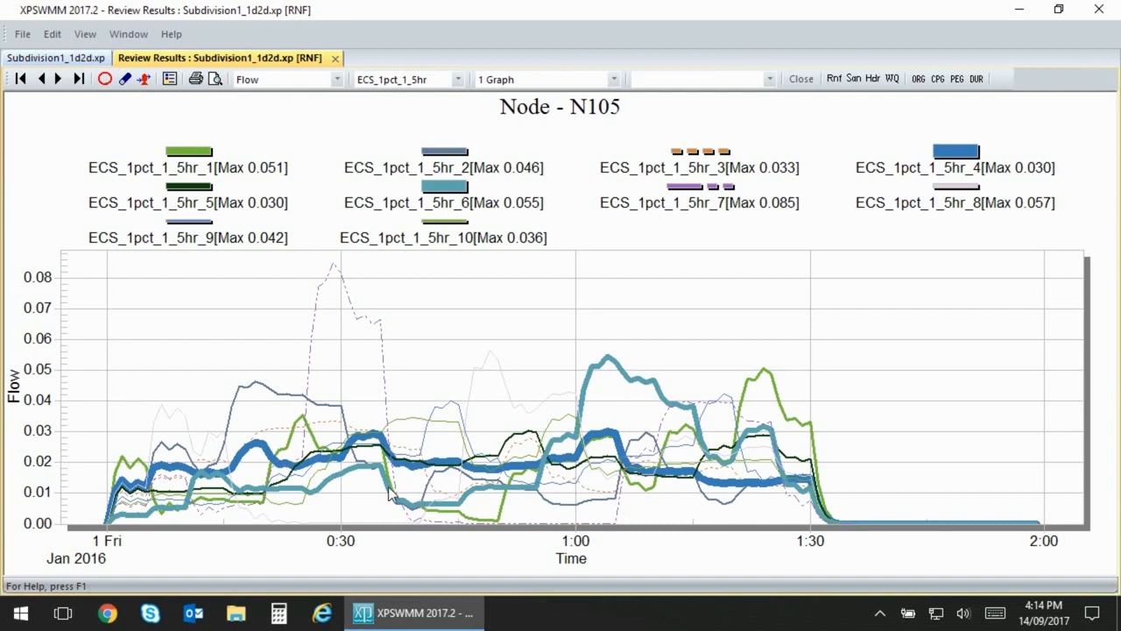
pyautogui.moveTo(366, 235)
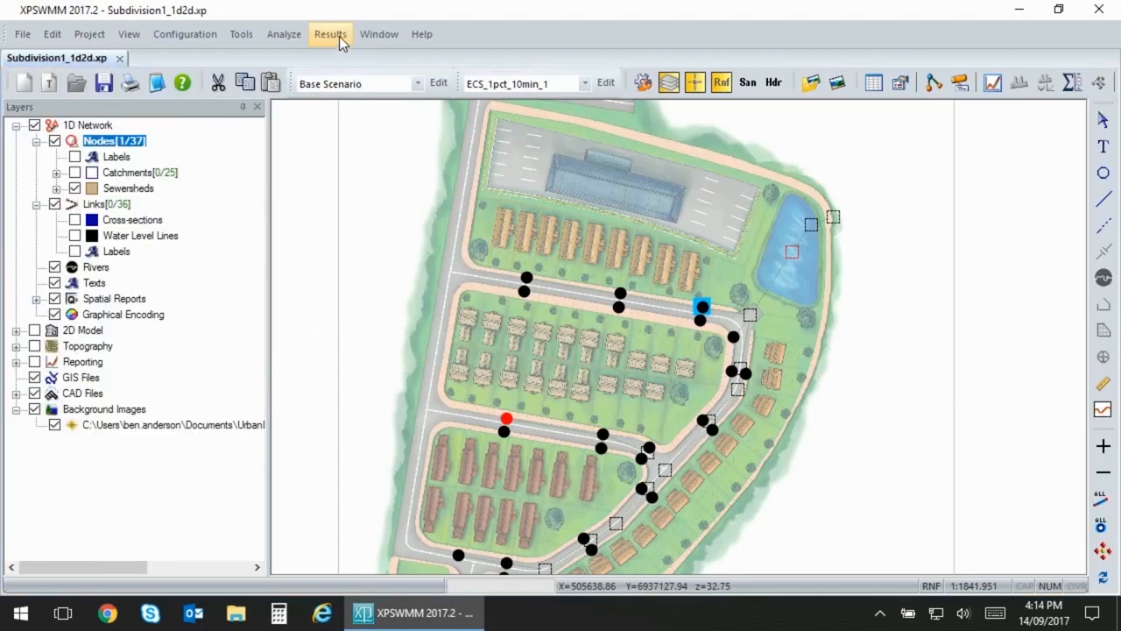
# Step: Reload the 1D results for all checked storm run result files
pyautogui.click(330, 33)
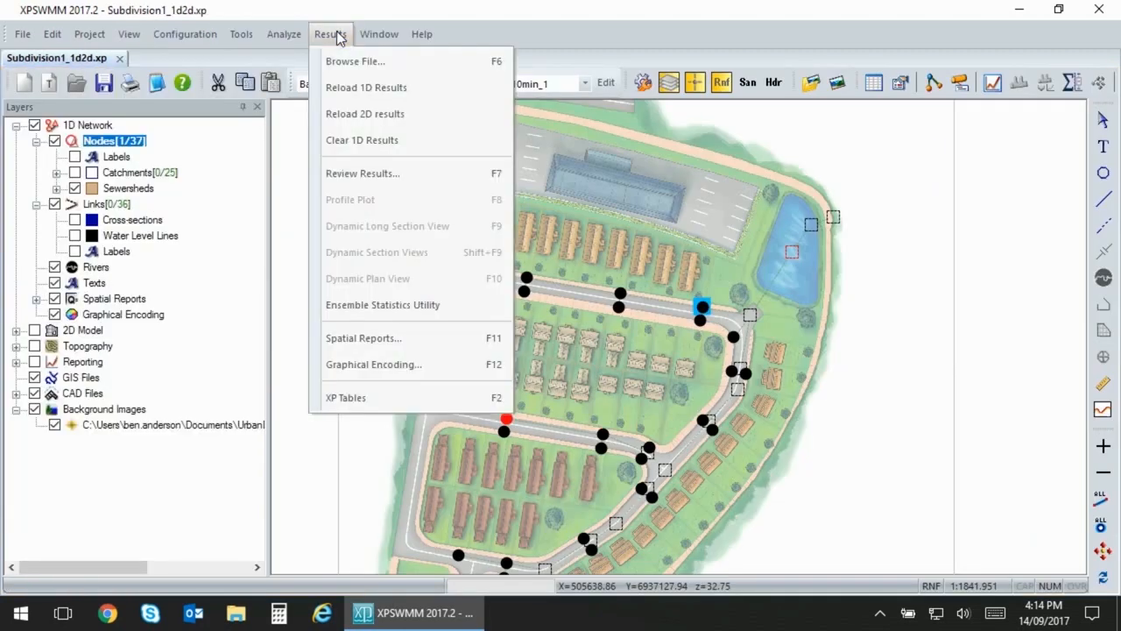
pyautogui.moveTo(365, 87)
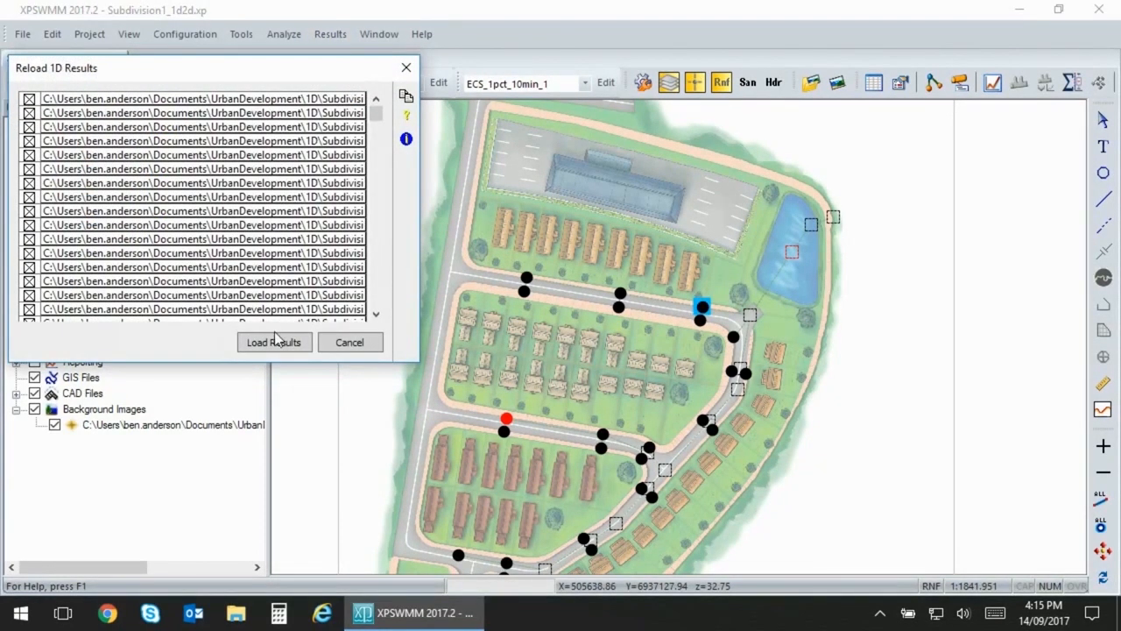
pyautogui.click(274, 342)
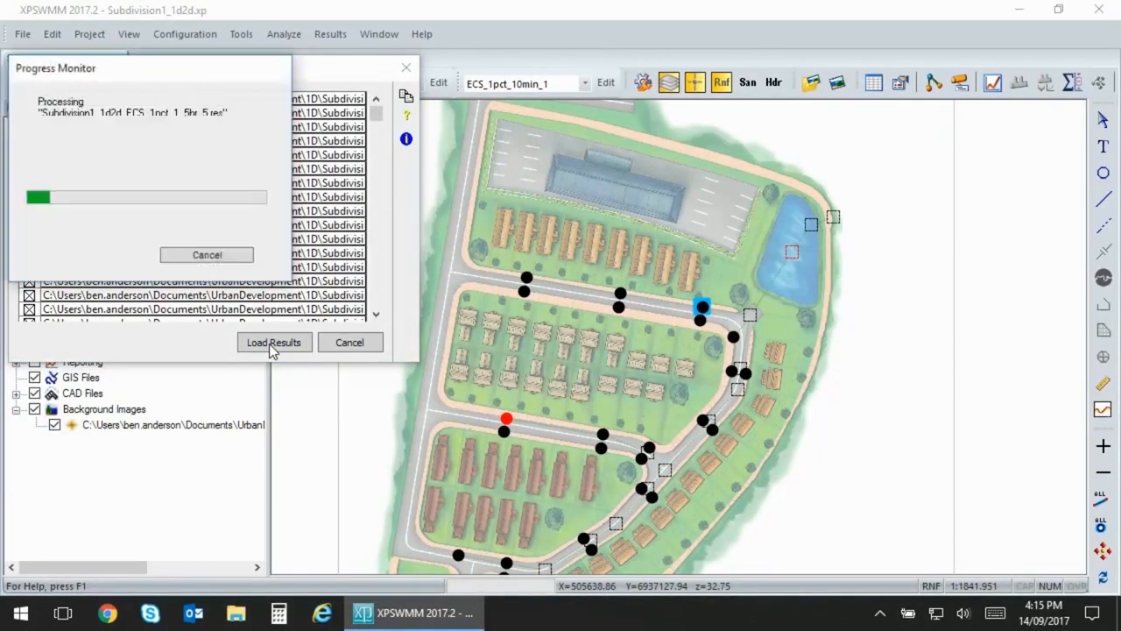
pyautogui.click(273, 342)
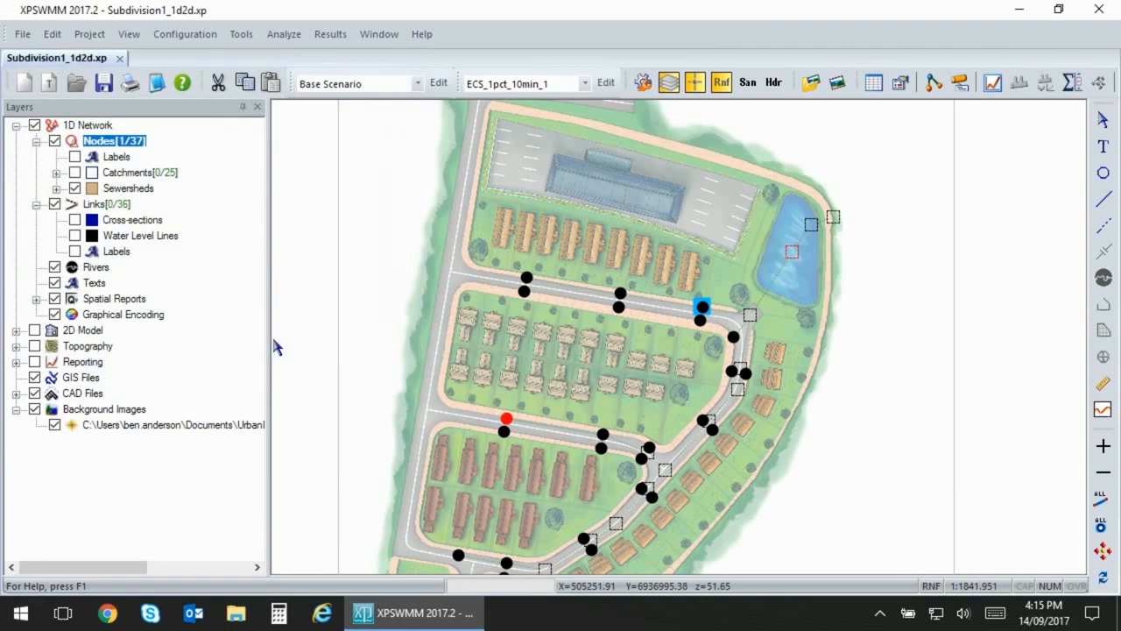
pyautogui.moveTo(1077, 82)
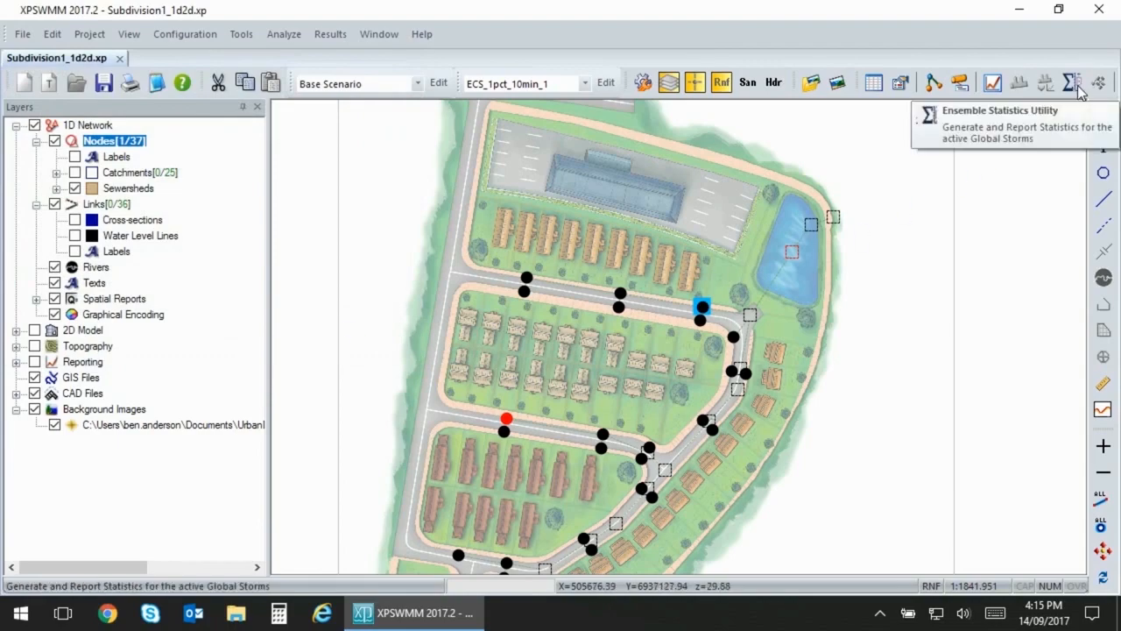
# Step: Show the Ensemble Statistics Utility for node N105 Max Flow across the 1% ensembles
pyautogui.click(1070, 83)
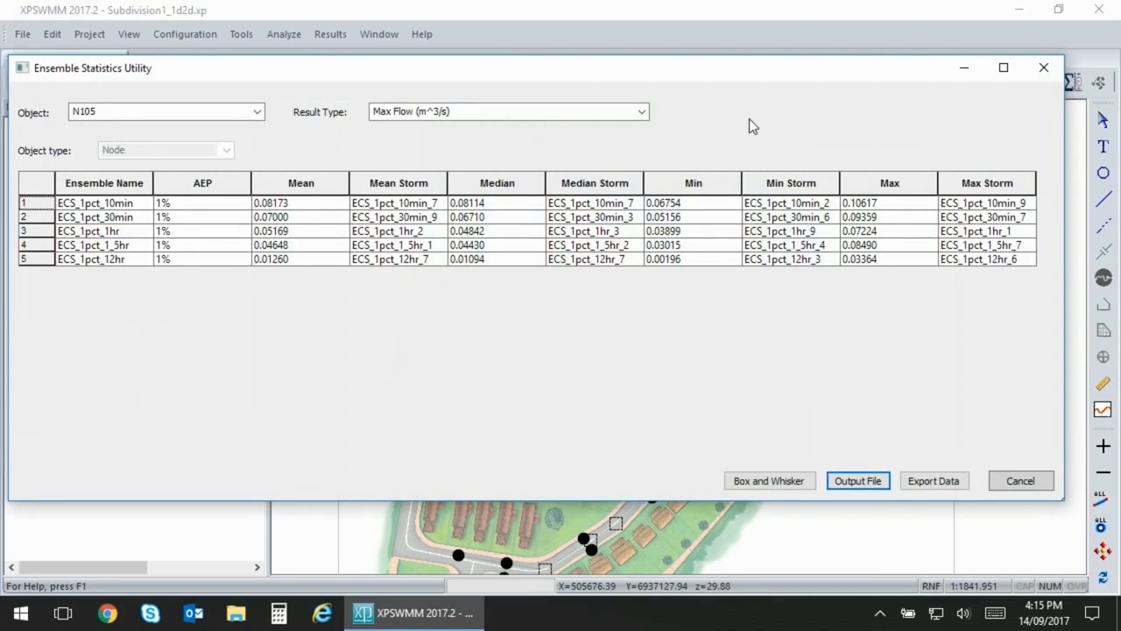
pyautogui.moveTo(644, 114)
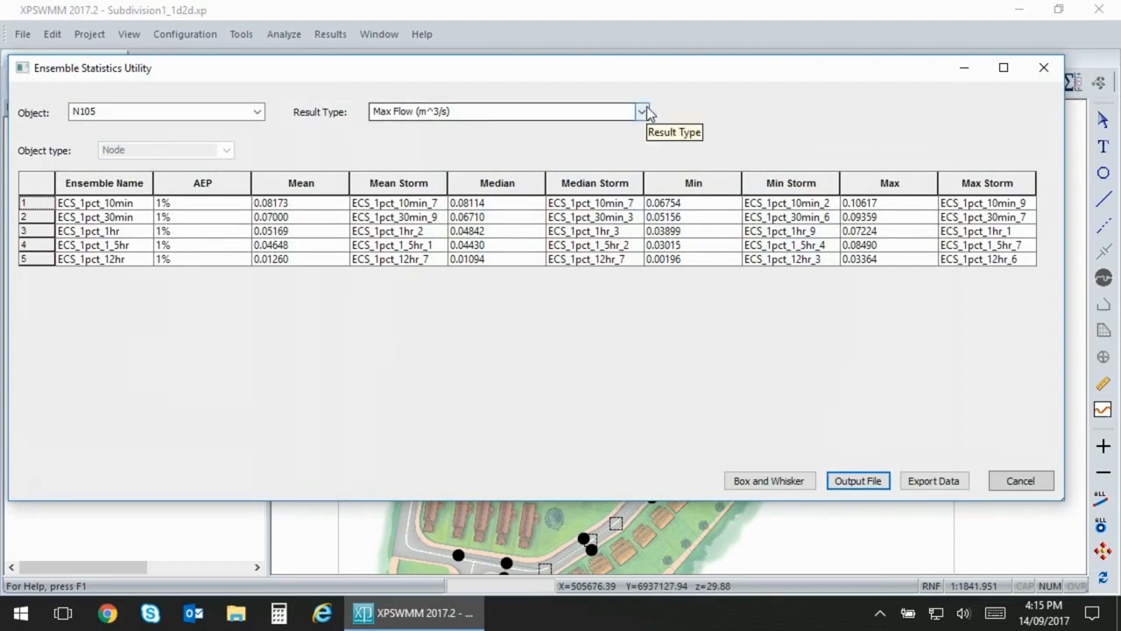
pyautogui.click(642, 111)
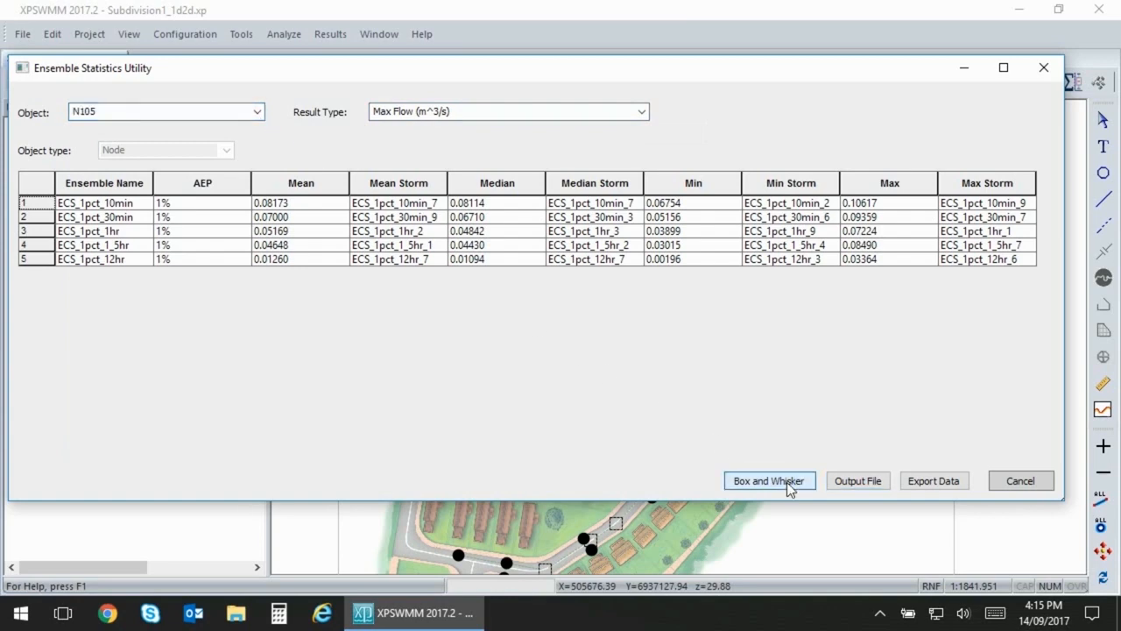
# Step: Plot N105 max flow as box-and-whisker with mean line, mean marks and mean labels
pyautogui.click(768, 480)
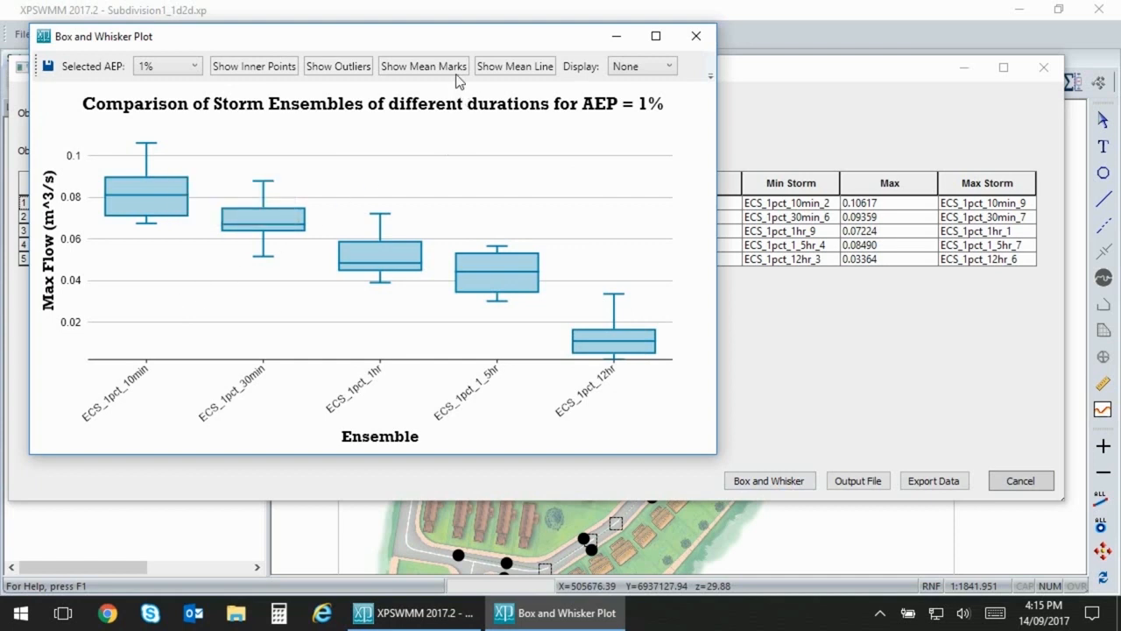
pyautogui.click(423, 66)
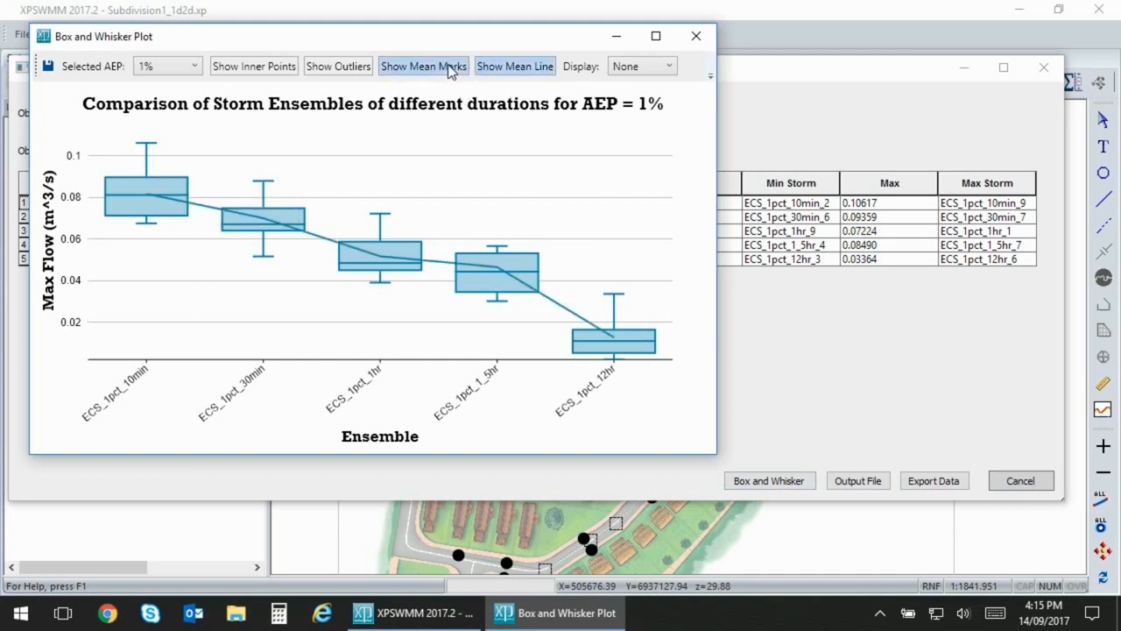
pyautogui.click(641, 66)
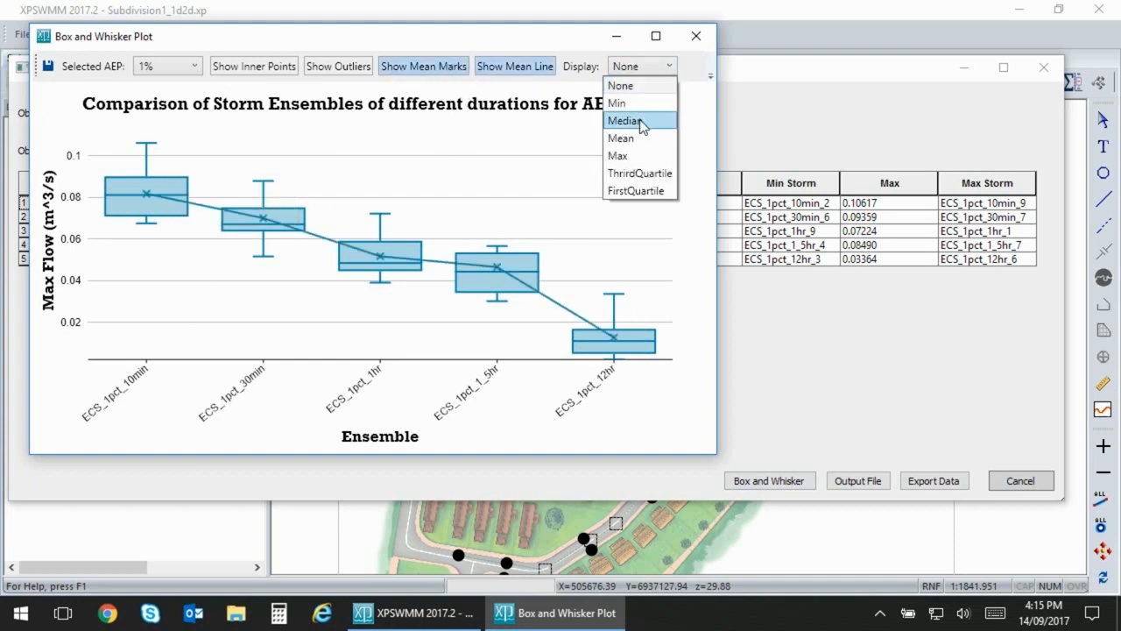
pyautogui.click(623, 120)
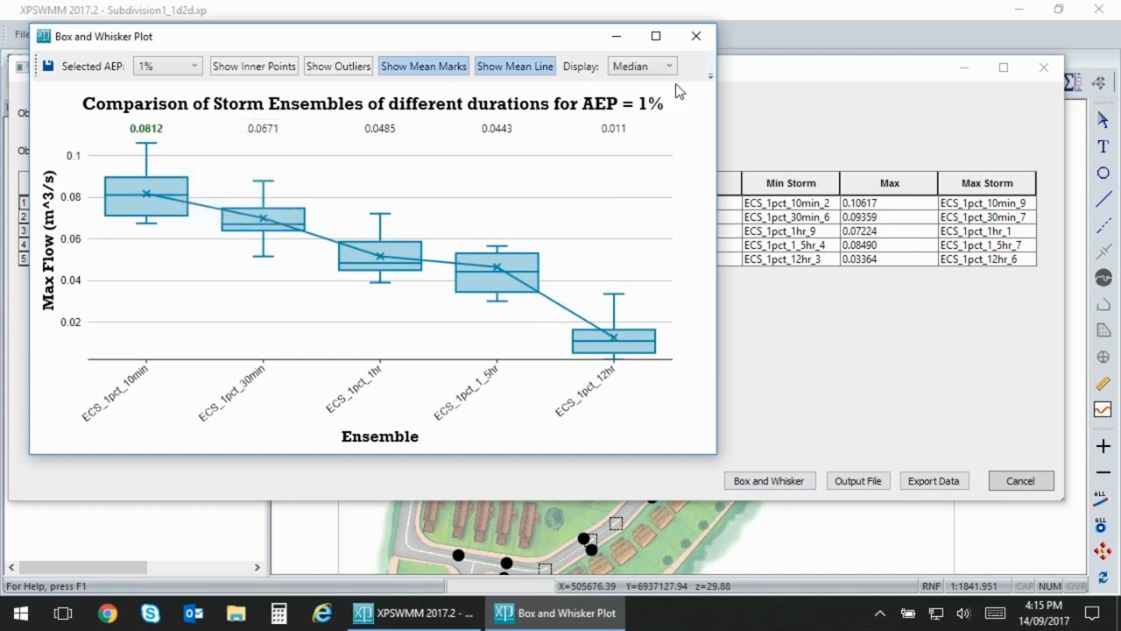
pyautogui.click(639, 65)
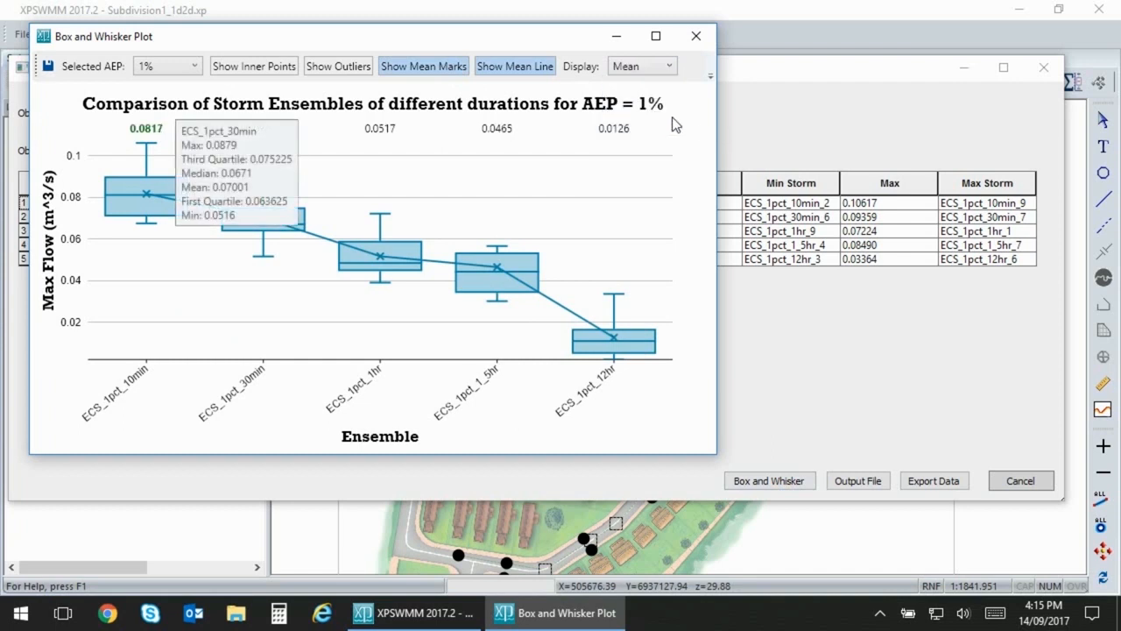
# Step: Dismiss the plot without saving and close the Ensemble Statistics Utility
pyautogui.click(934, 480)
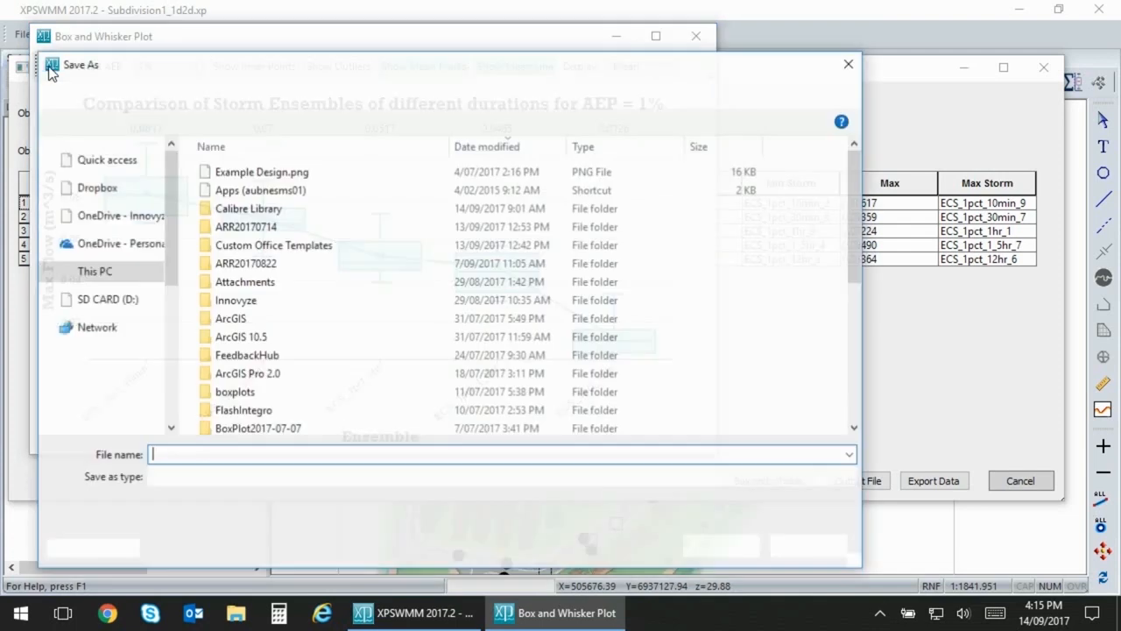
pyautogui.click(850, 476)
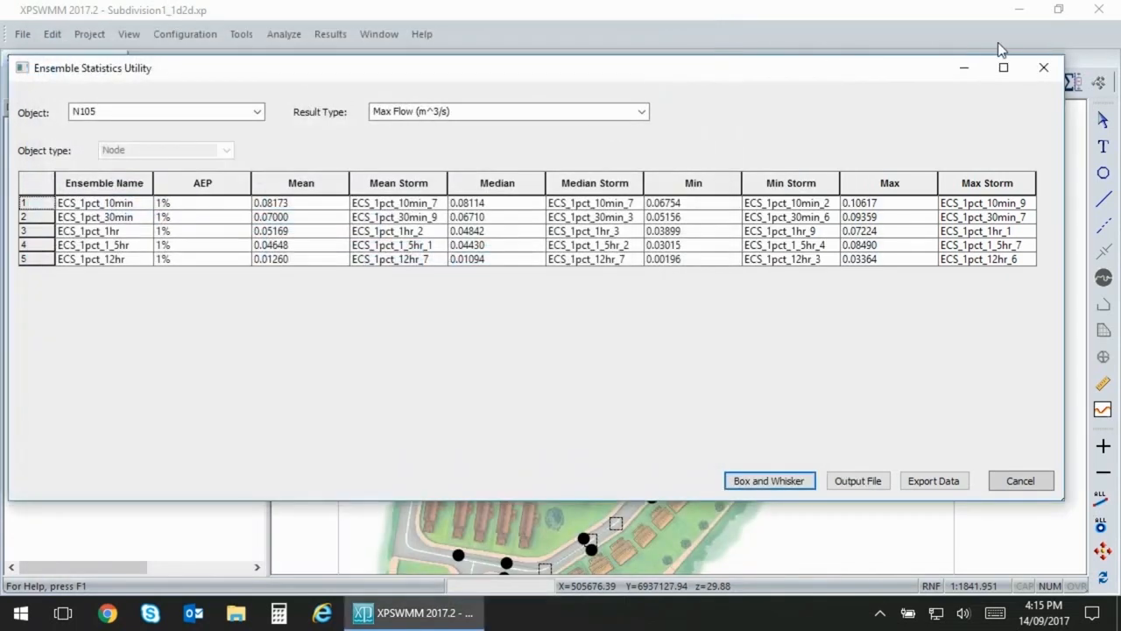
pyautogui.click(1019, 480)
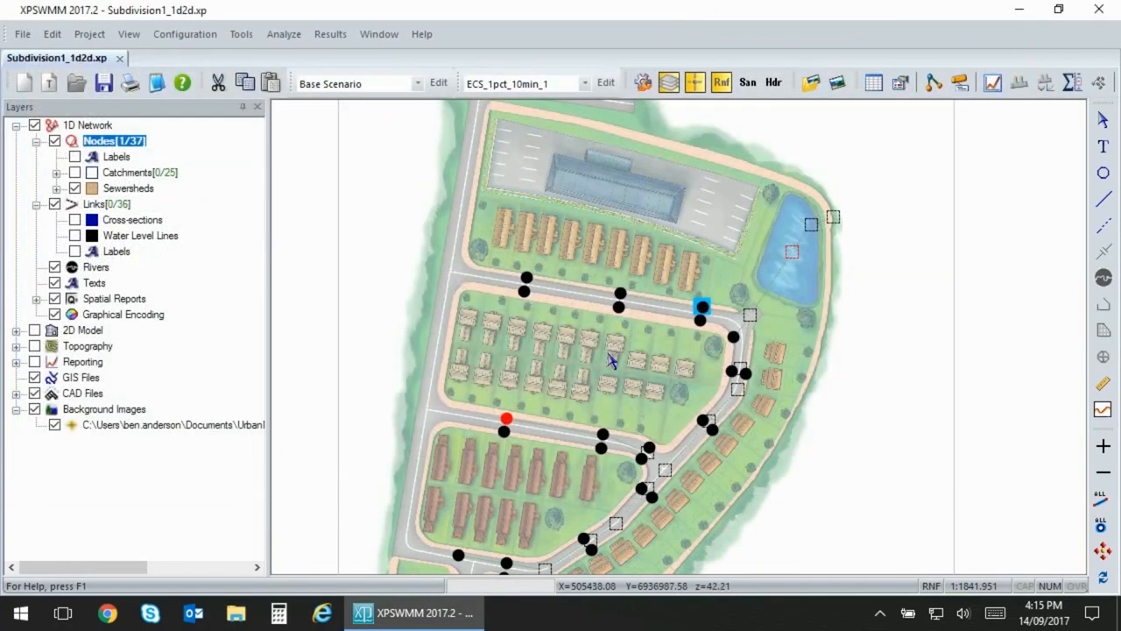